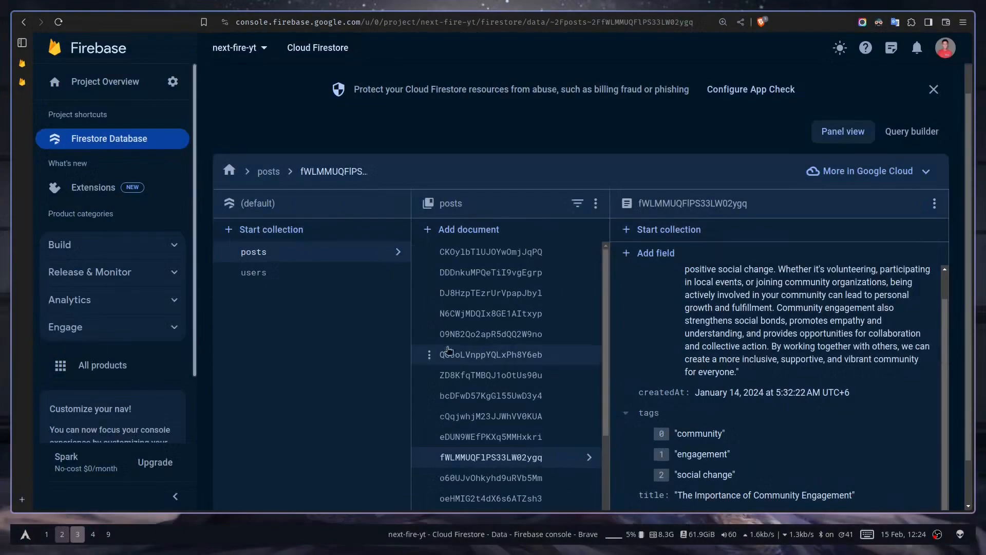
- View the positive-thinking post's fields in the Firestore posts collection
left_click(489, 415)
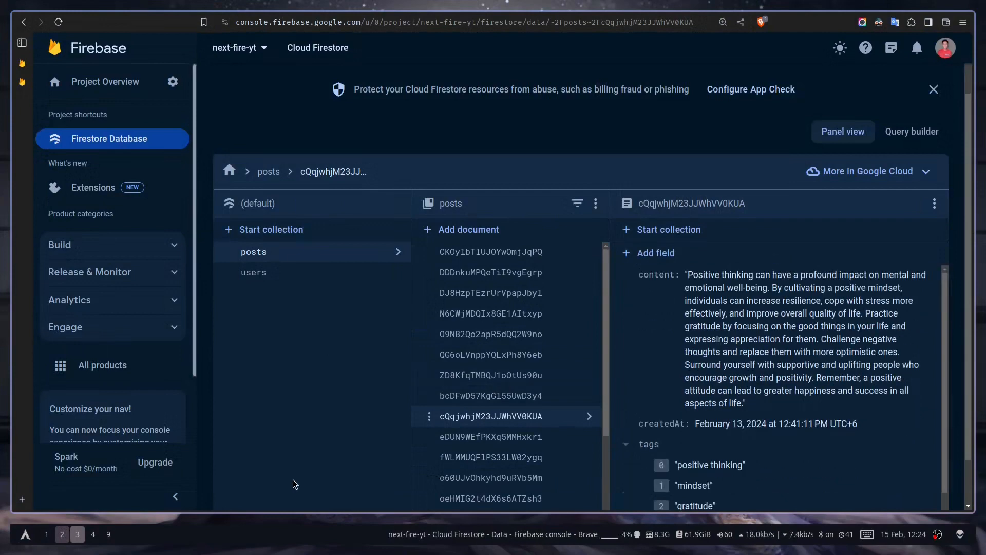
mouse_move(535, 374)
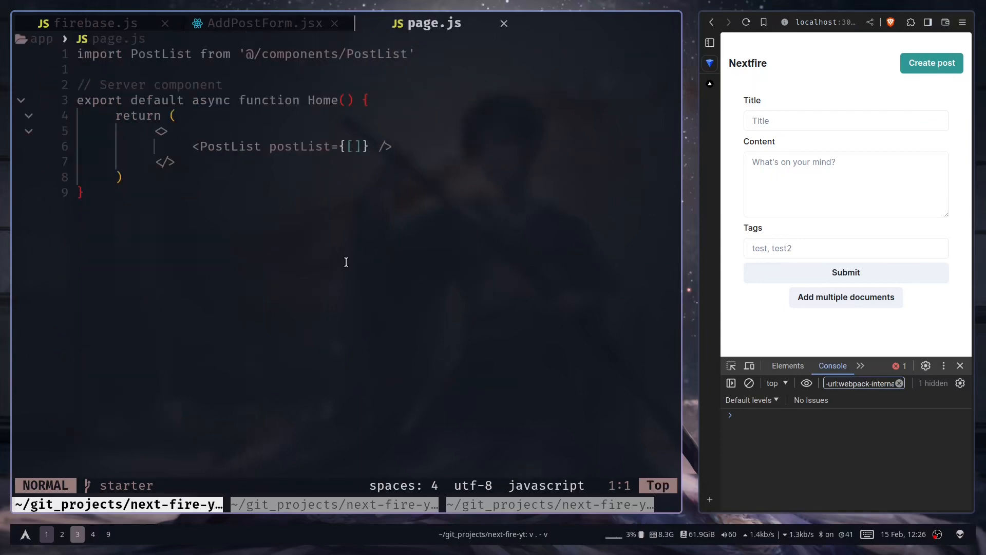
- Comment out getPosts and define collectionRef as collection(db, 'posts') in Home
key("o")
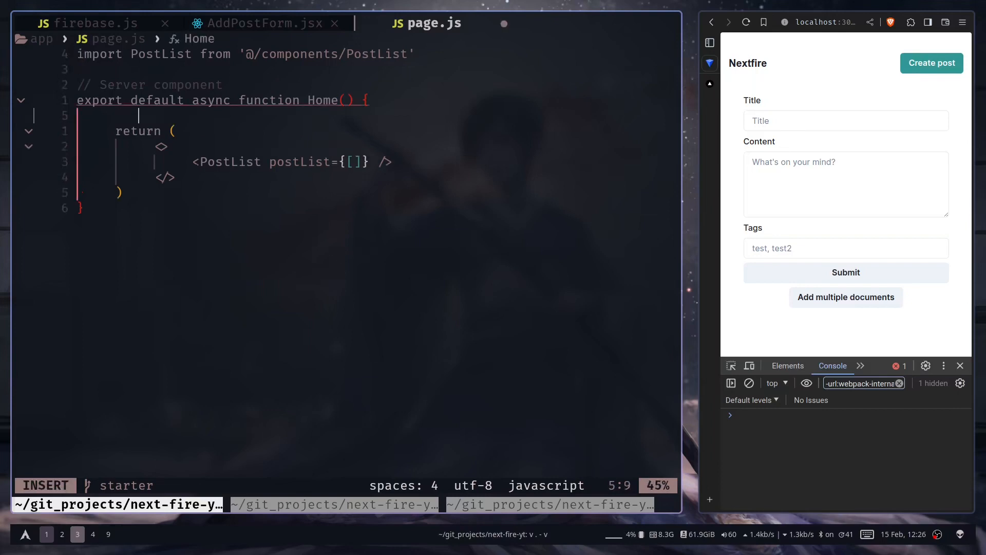
type("// const posts = await getPosts()")
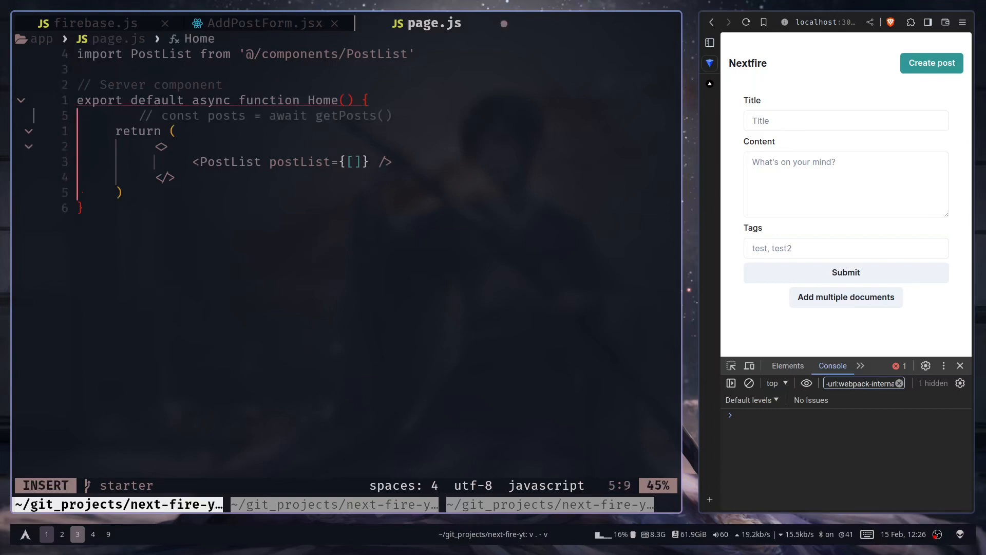
type("cosnt")
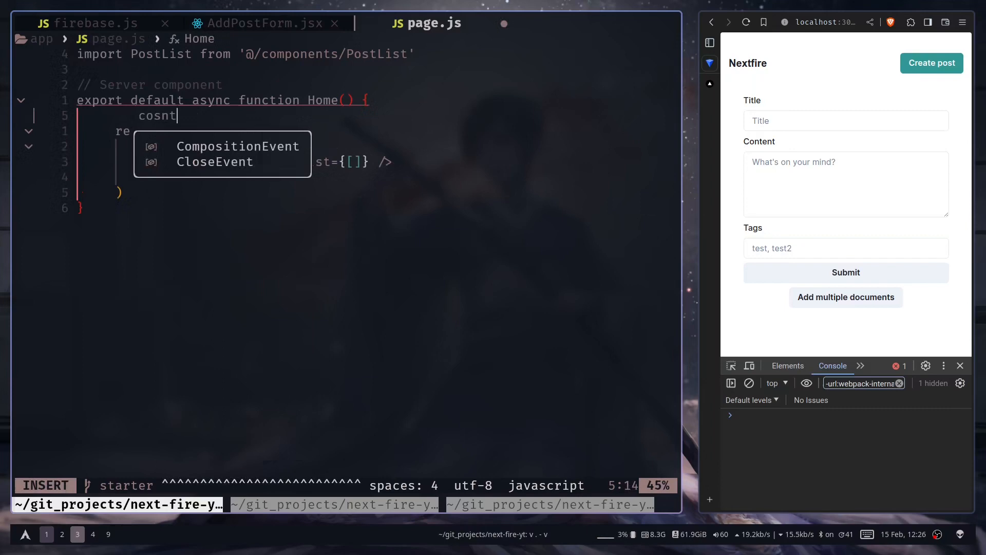
type("collectionRef = collection(")
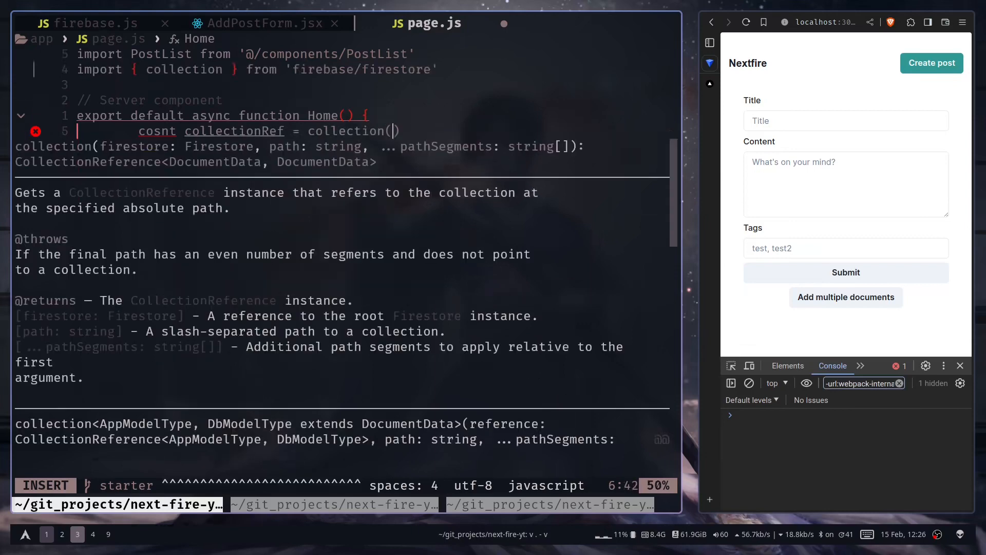
type("db")
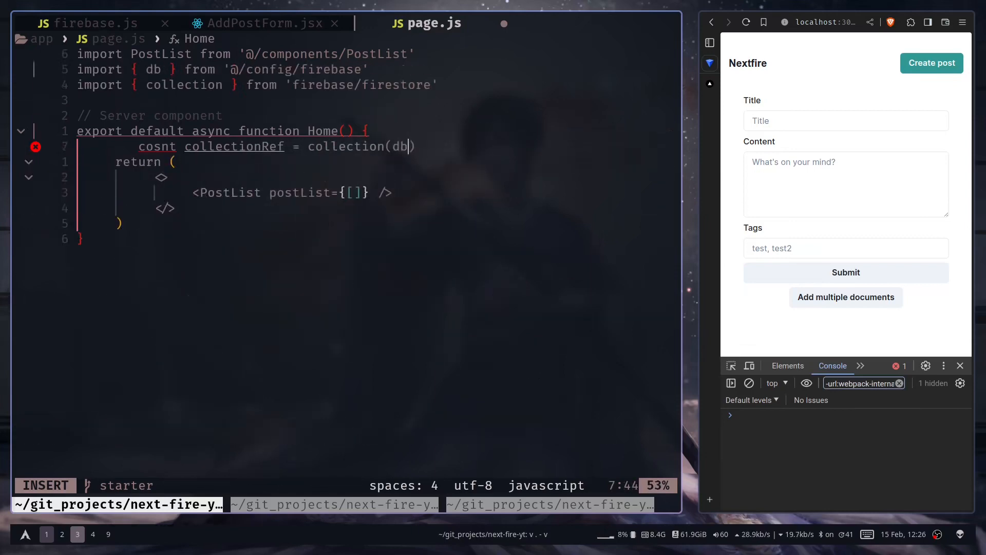
type(", 'posts'")
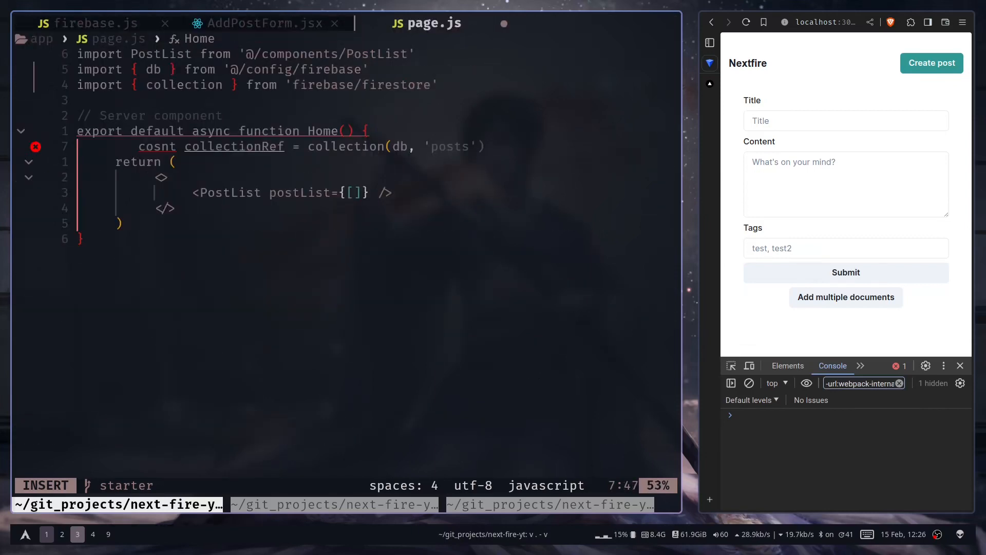
key("Escape")
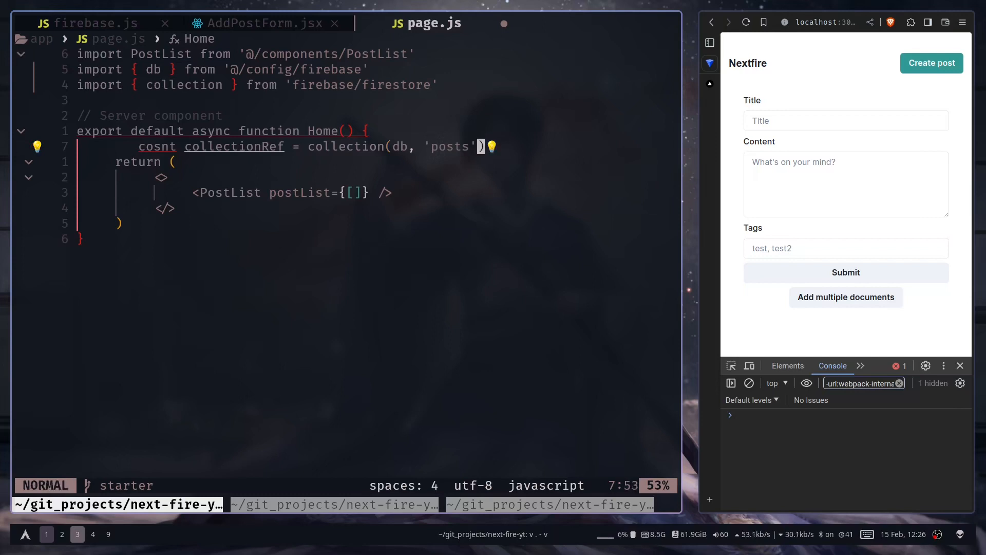
- Await getDocs(collectionRef) into a snapshot and console.log it
type("getDocs(collectionRef)")
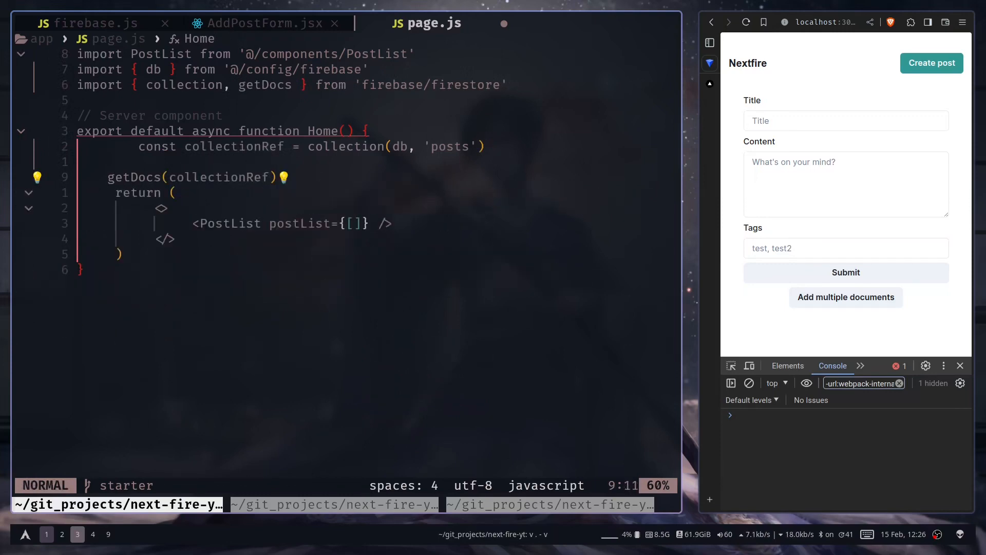
key("i")
type("await    ")
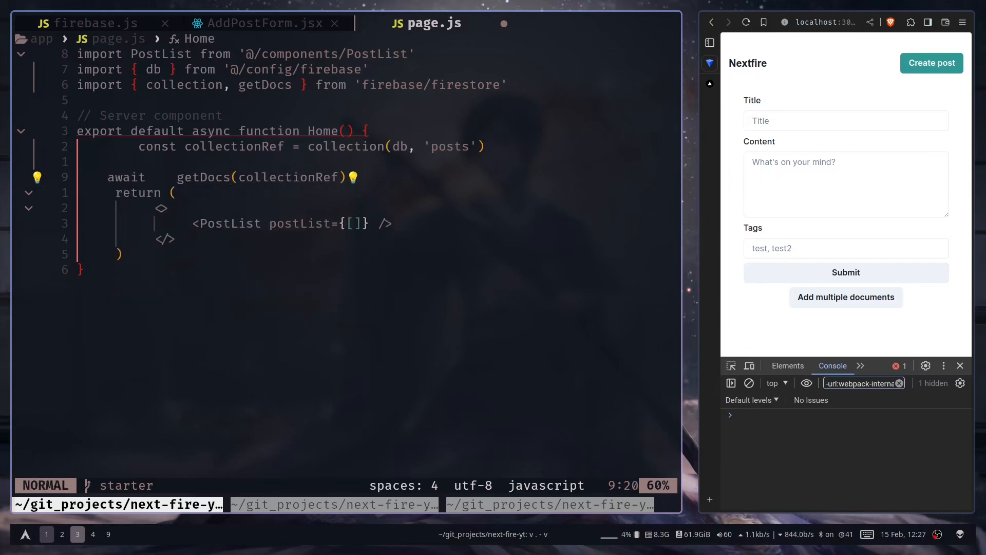
type("const postCollectionS")
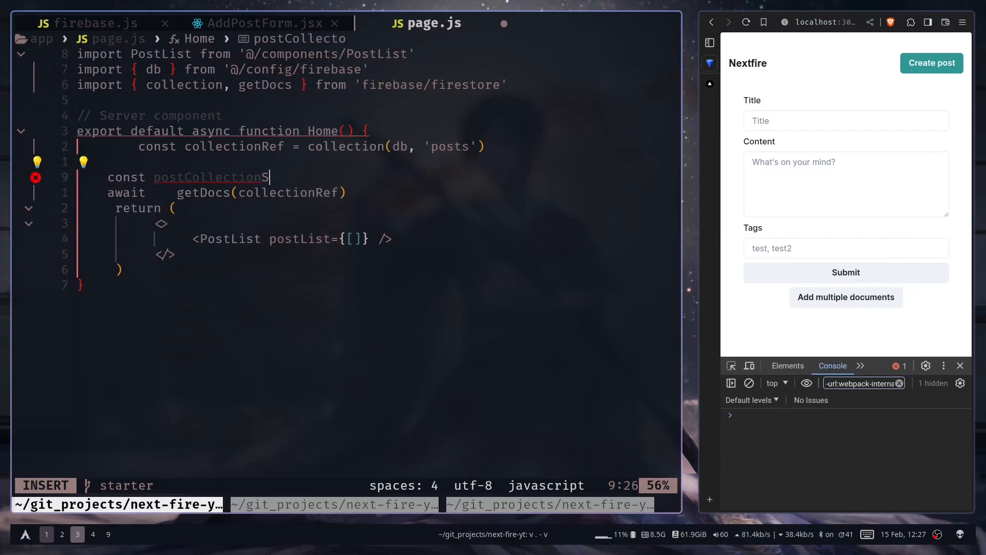
type("conso")
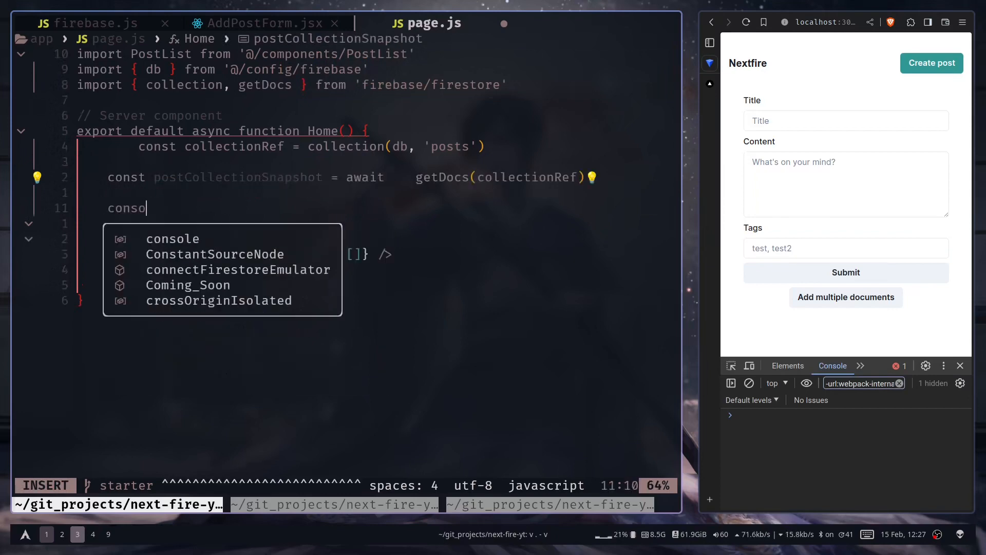
key("Escape")
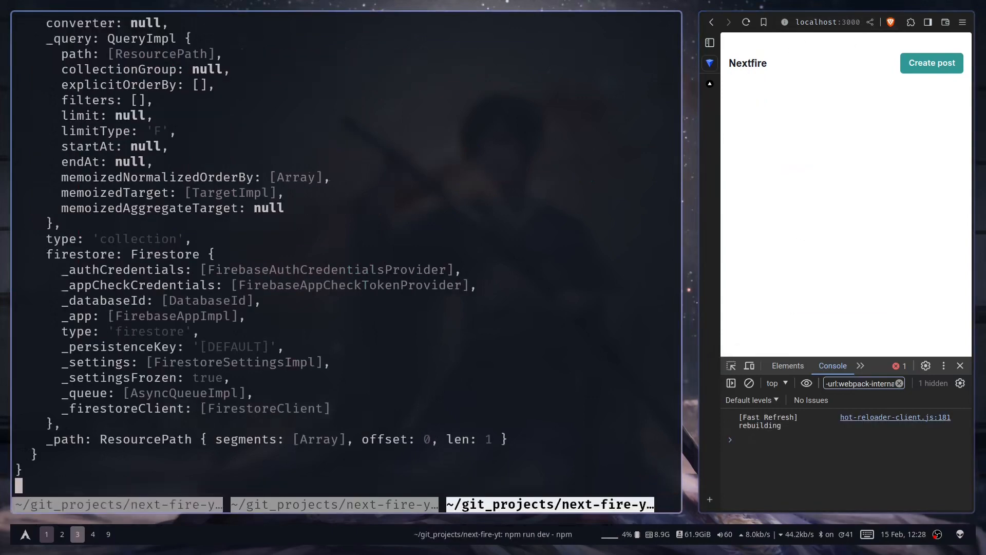
scroll("down", 3)
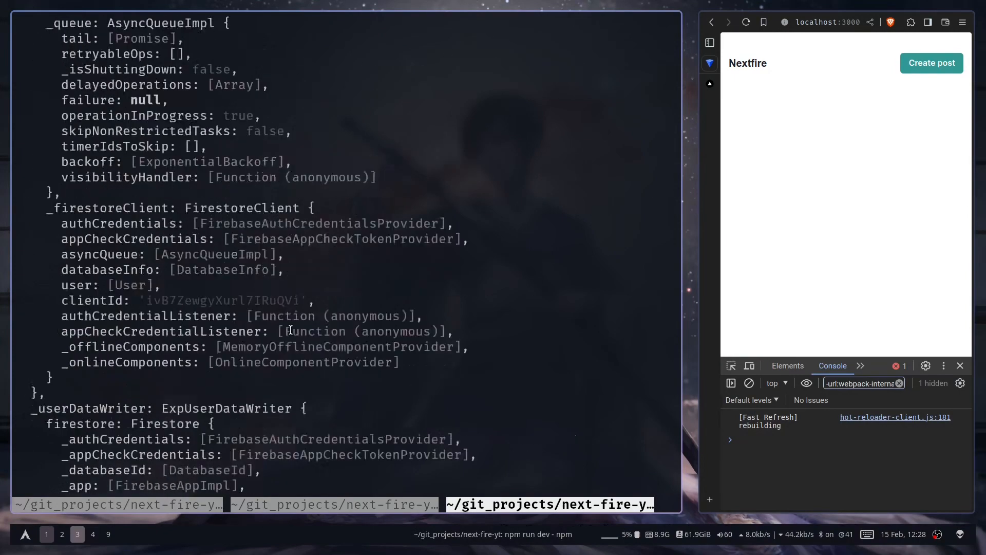
scroll("up", 3)
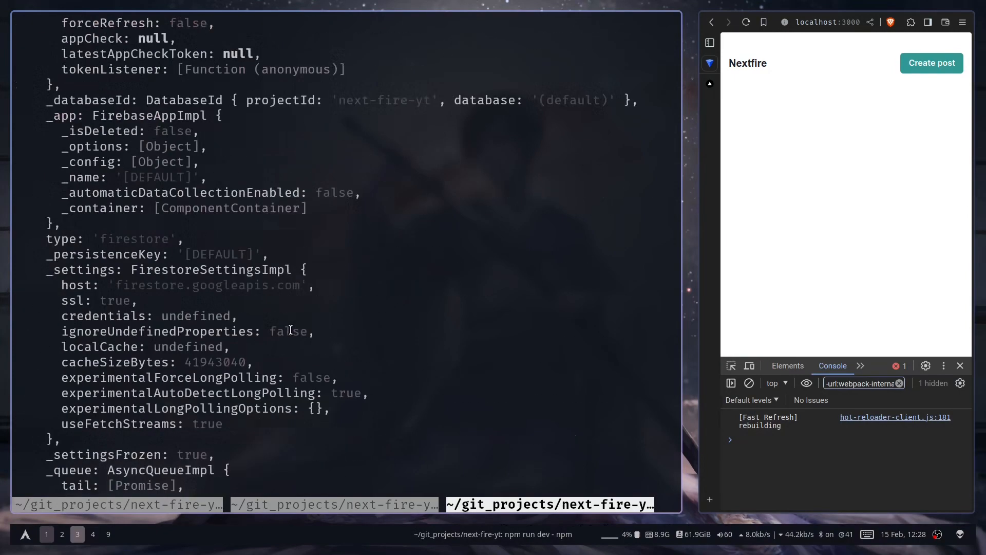
scroll("down", 3)
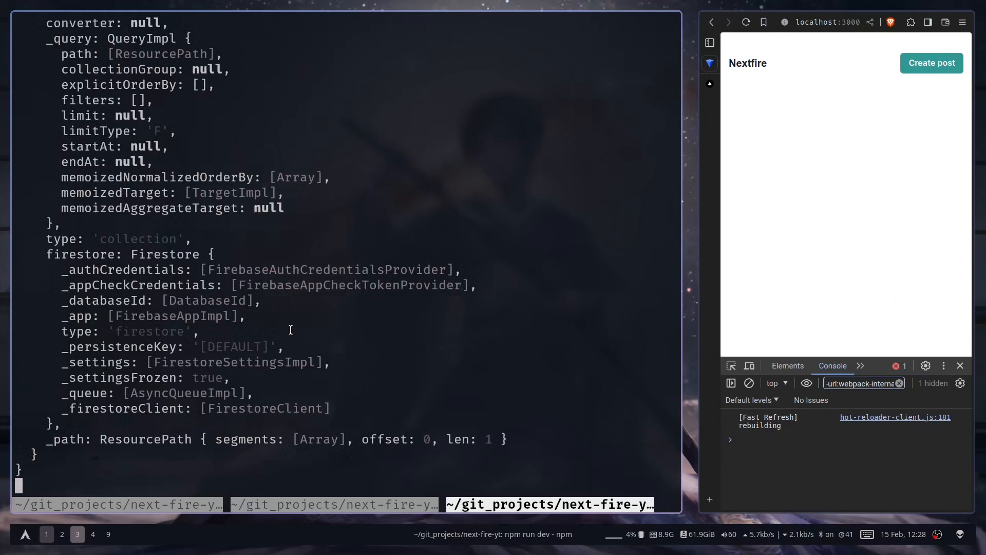
scroll("up", 3)
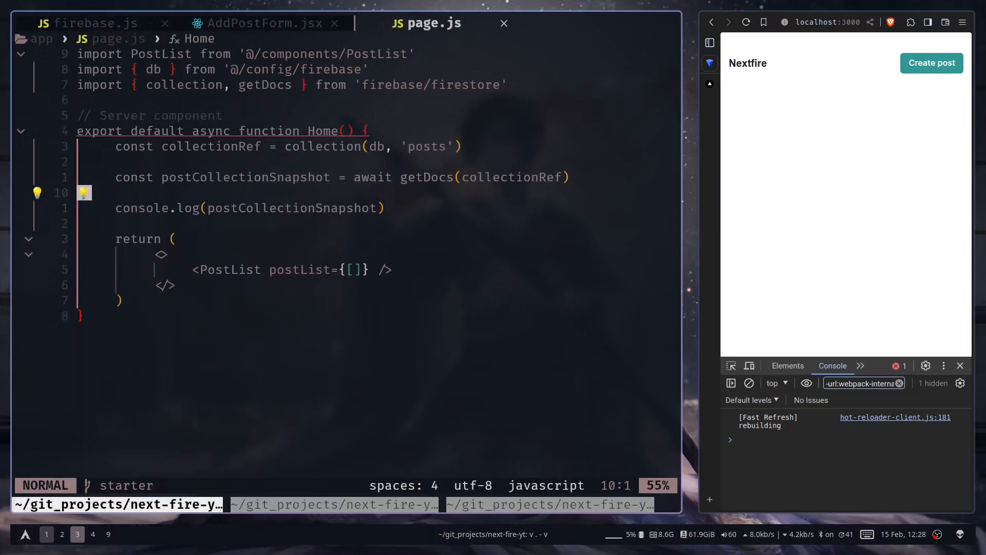
- Define const postList mapping snapshot docs to ({ ...doc.data(), id: doc.id })
key("o")
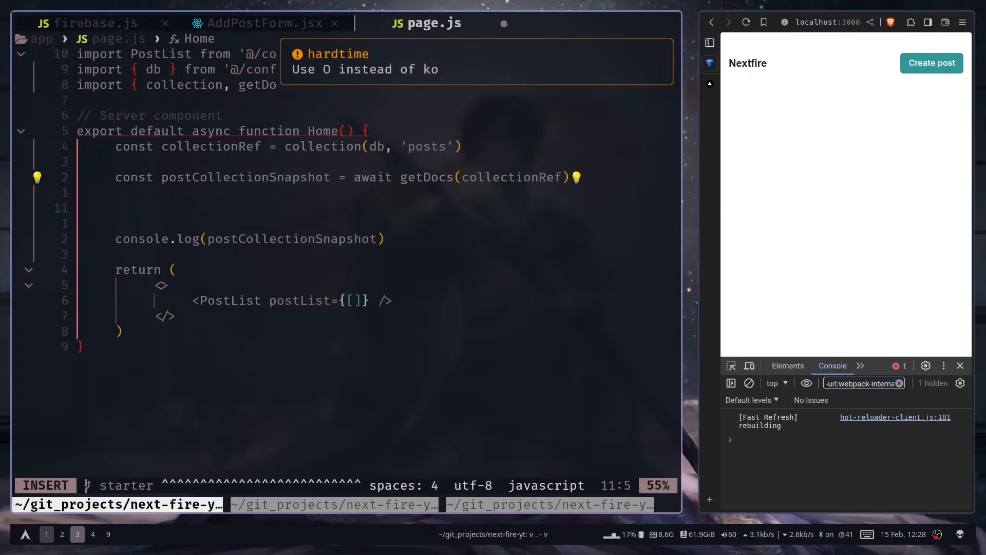
type("pos")
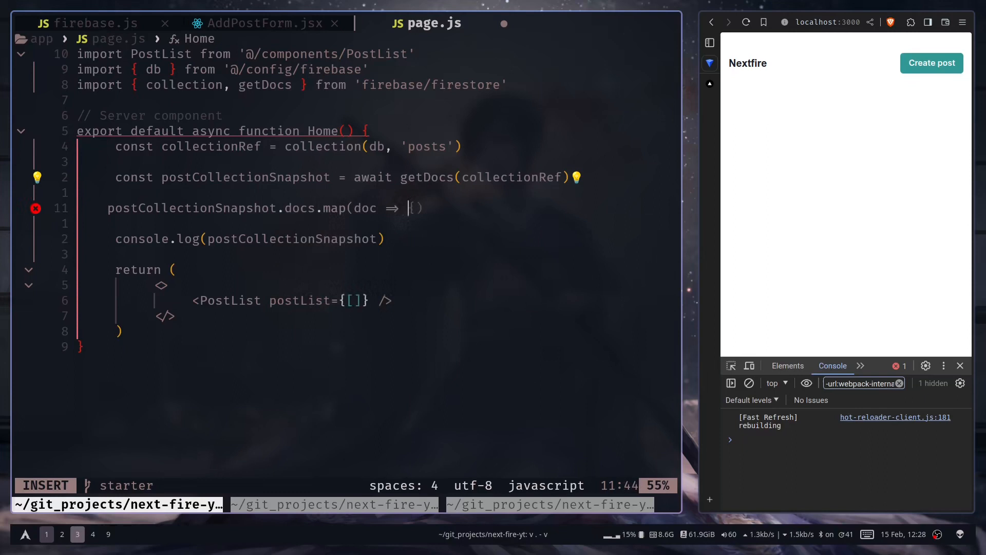
type("(")
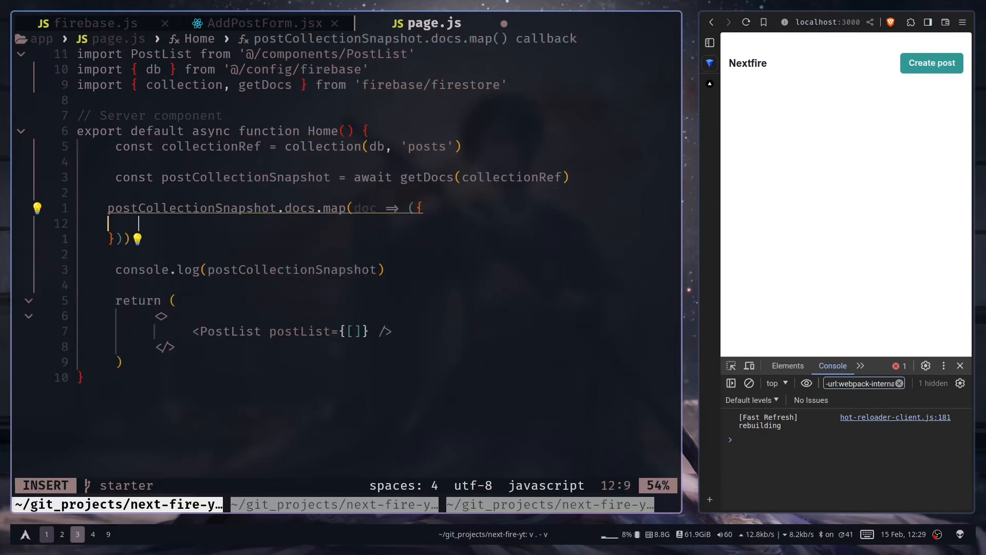
type("doc.data(")
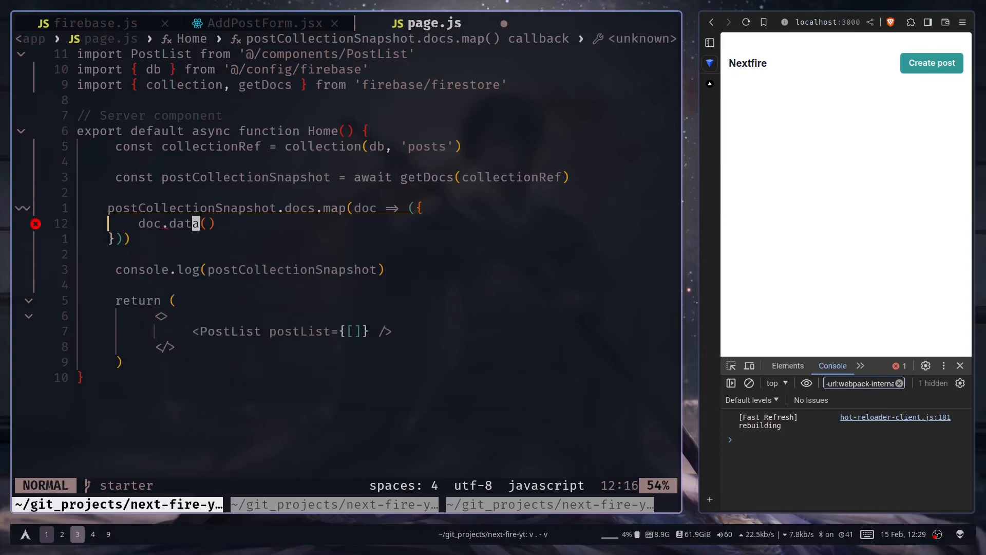
type("...")
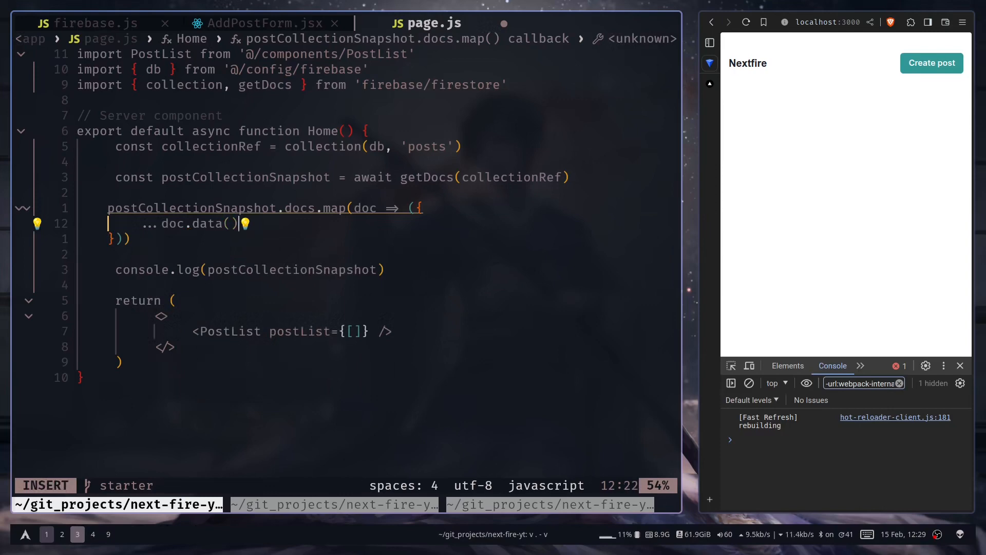
type(", id: doc.")
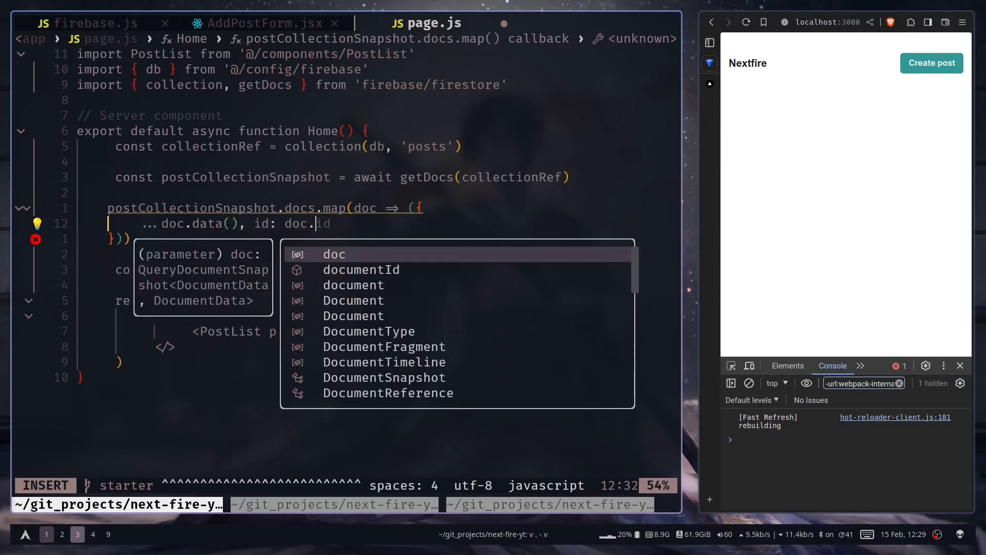
key("Escape")
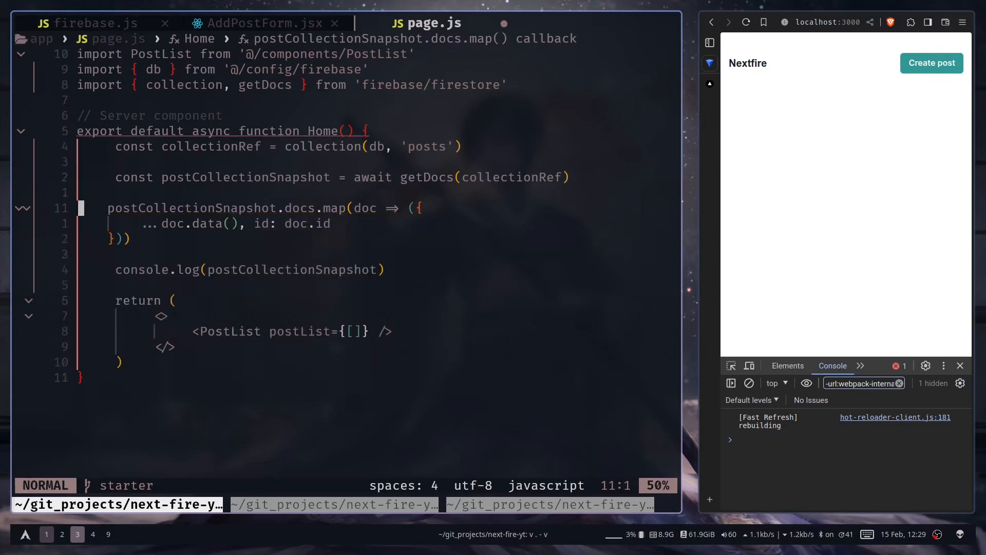
type("const postLi")
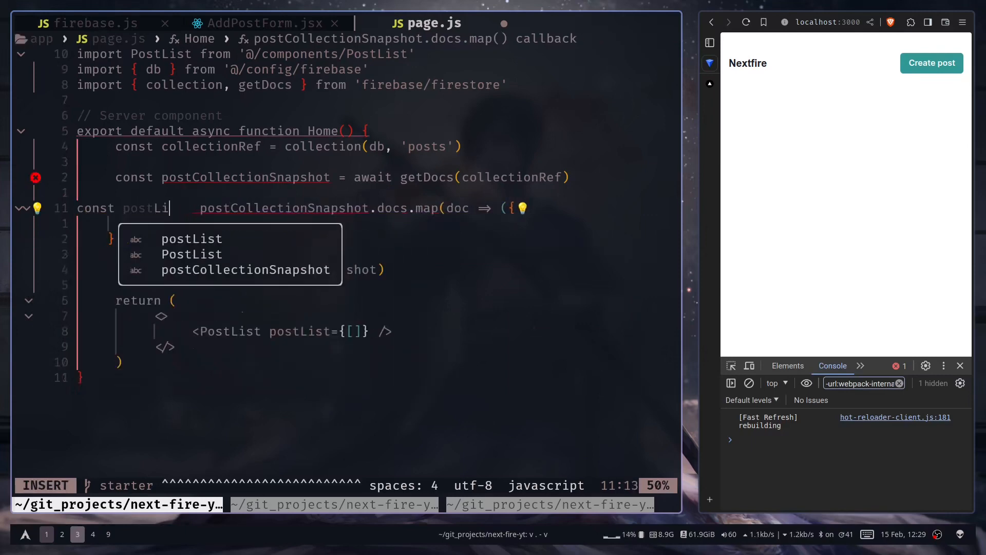
key("Escape")
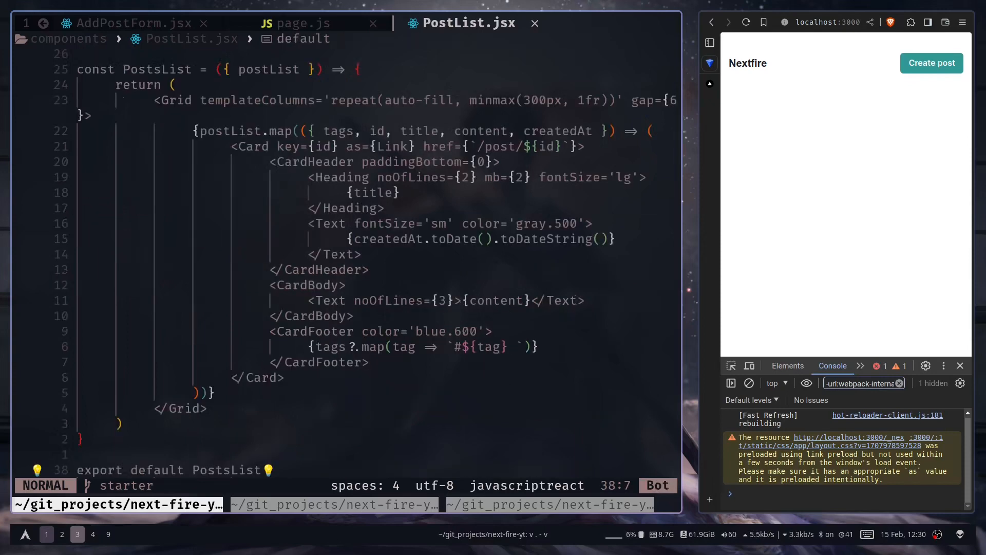
- Pass postList instead of [] to the PostList component in page.js
left_click(296, 24)
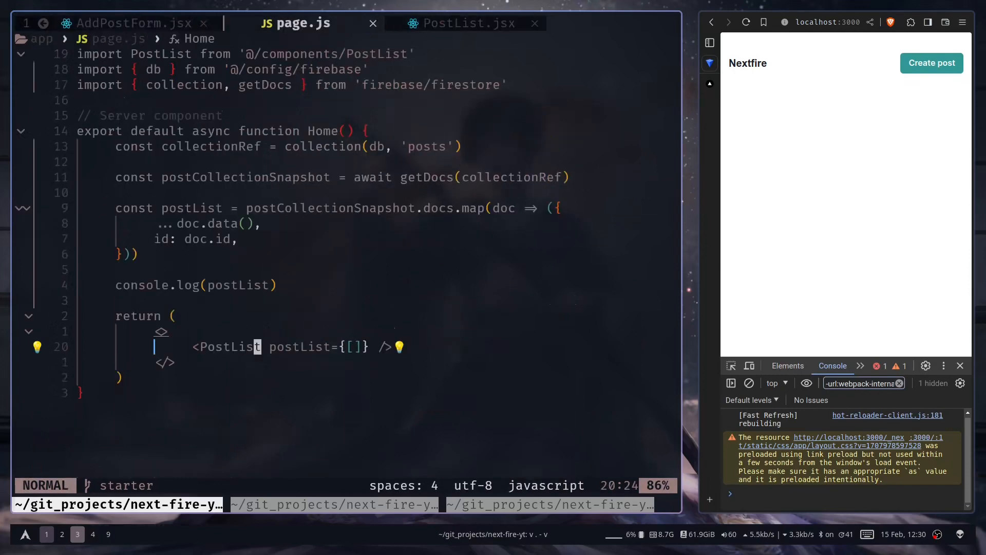
key("v")
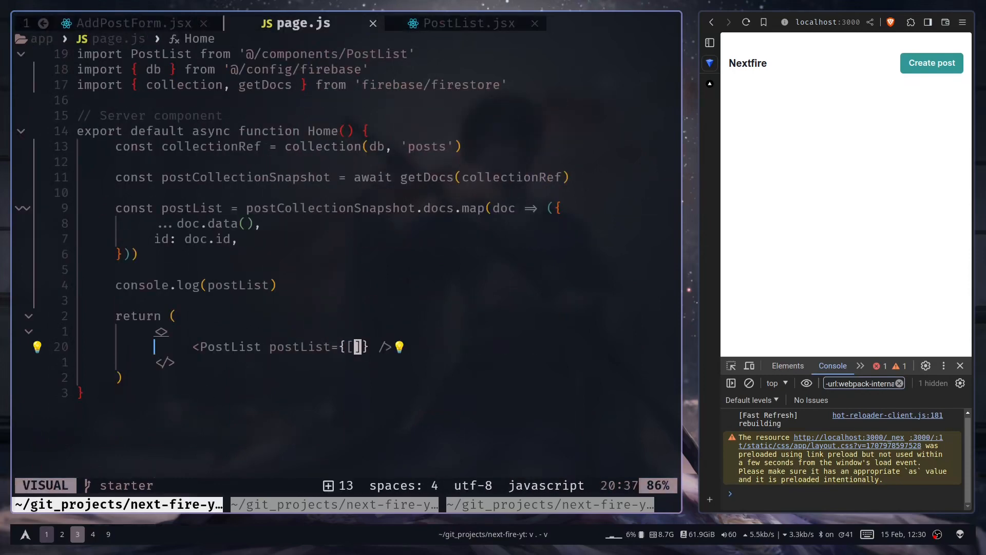
type("postList")
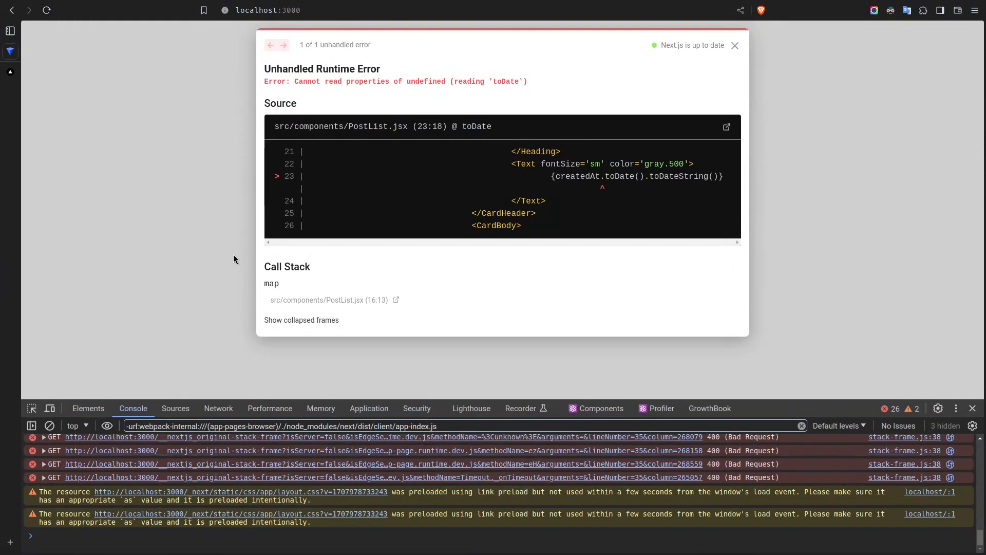
mouse_move(563, 179)
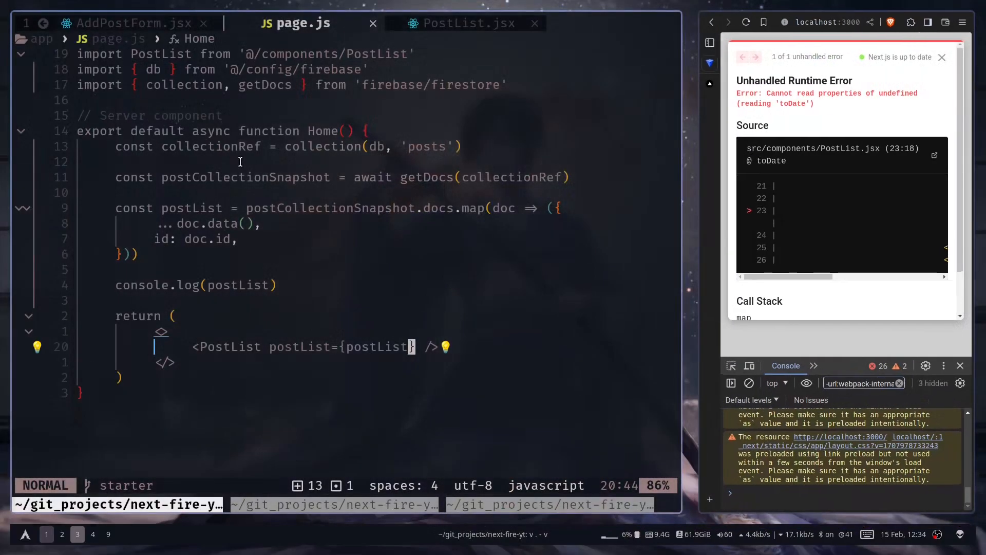
- Use createdAt?.toDate() in PostList.jsx and confirm the browser lists post cards again
left_click(468, 23)
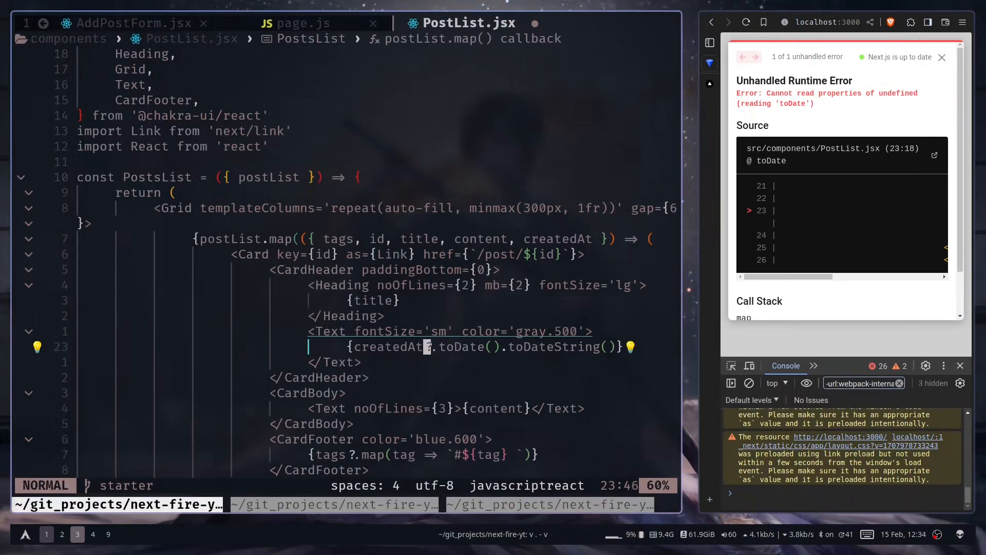
left_click(942, 57)
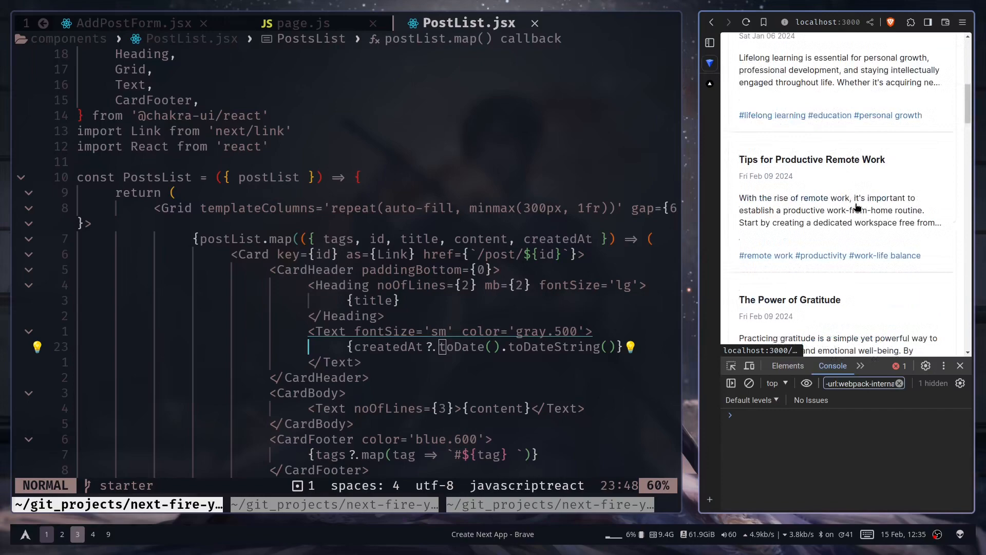
scroll("down", 3)
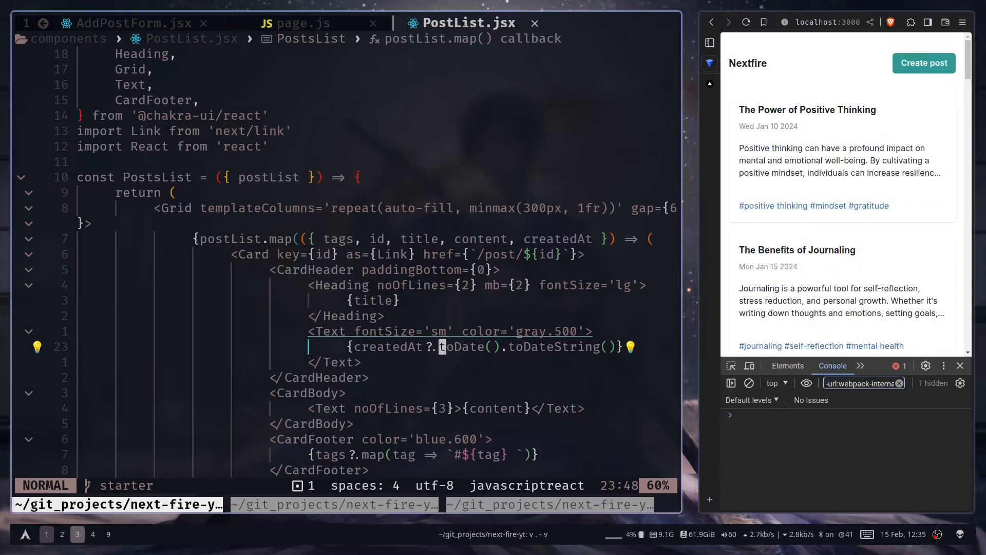
left_click(294, 23)
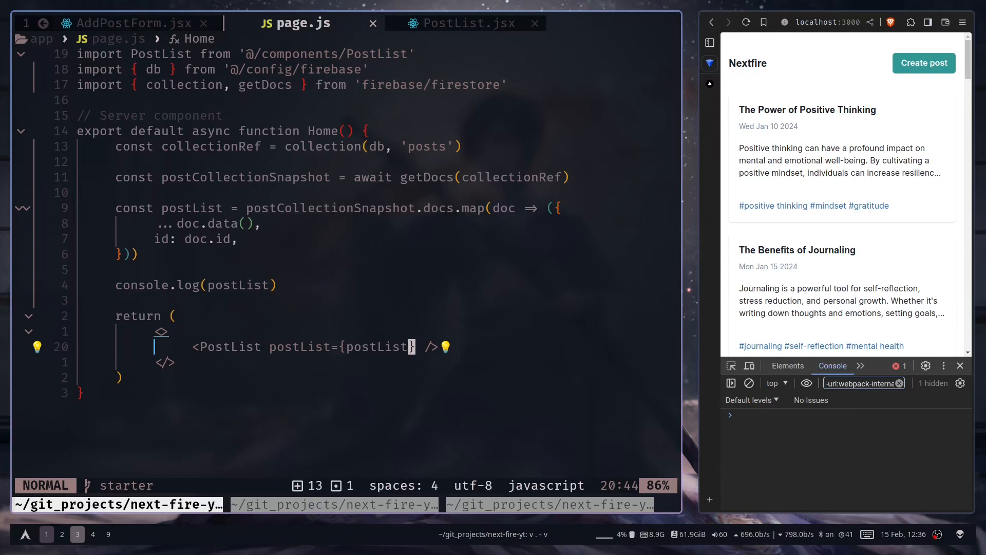
mouse_move(745, 113)
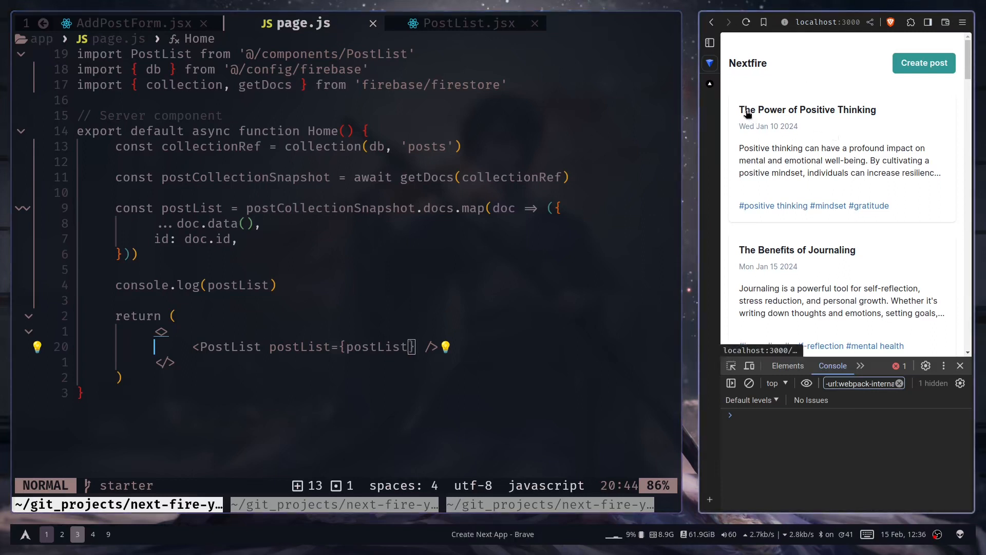
mouse_move(849, 118)
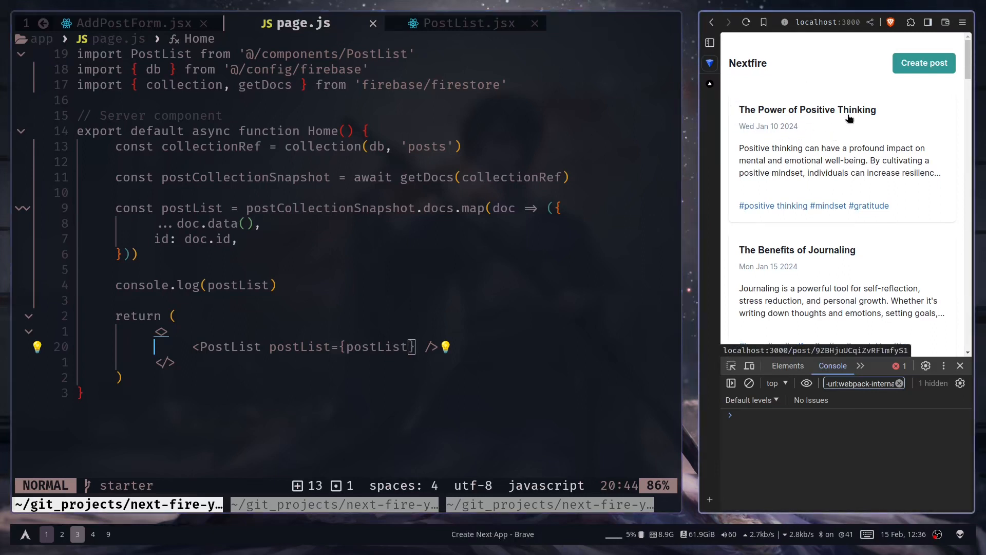
mouse_move(870, 119)
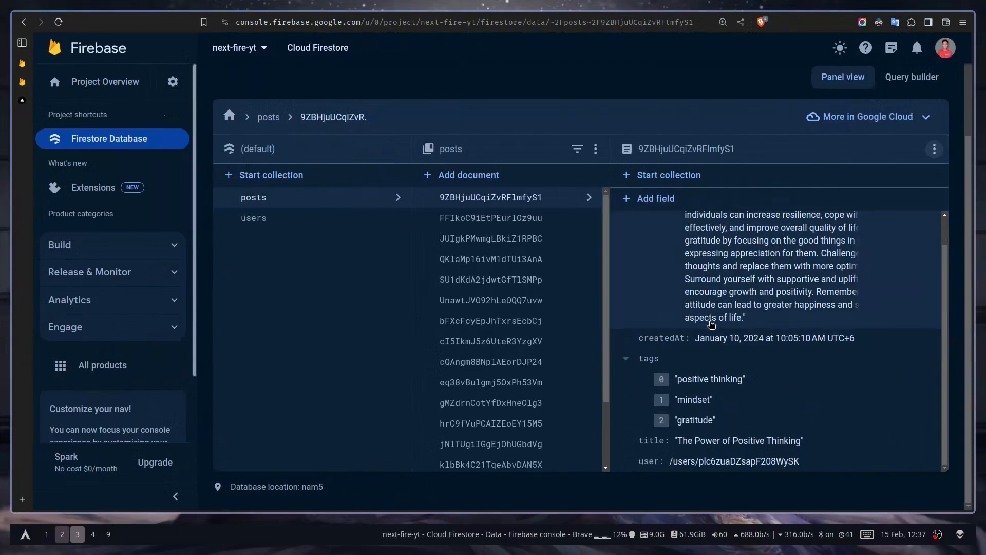
- Append 'Anjan' to the Power of Positive Thinking title and update it in Firestore
left_click(738, 441)
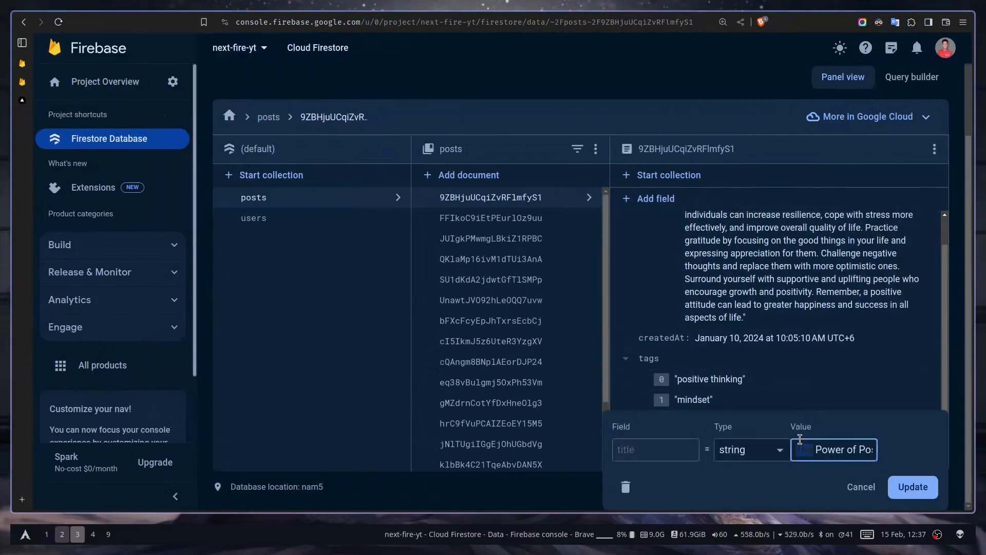
type("PositiveThinking")
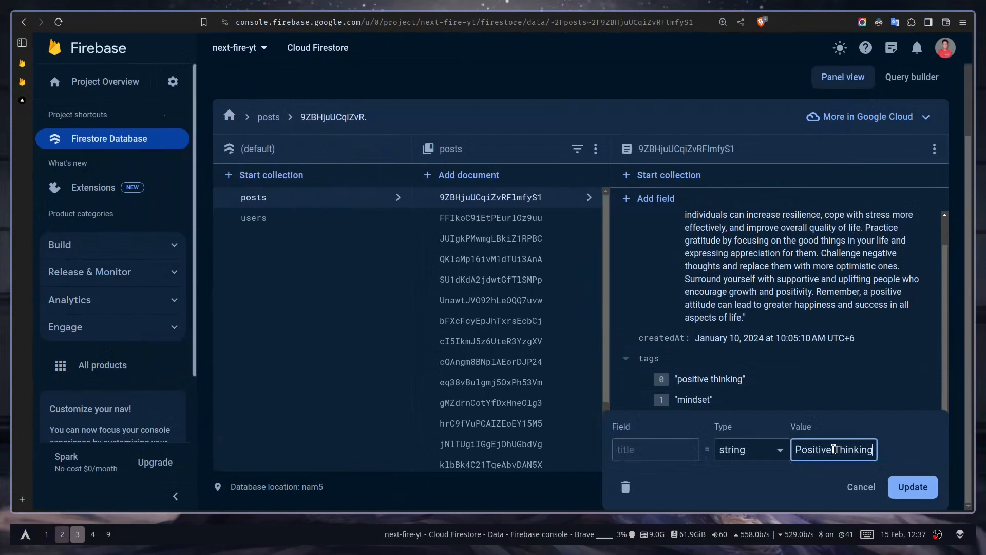
type("Anj")
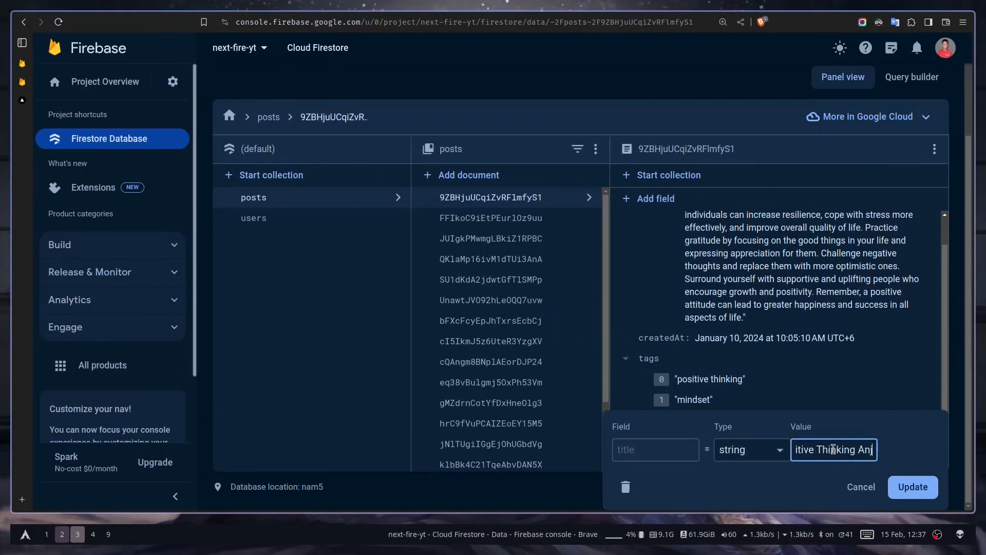
left_click(912, 486)
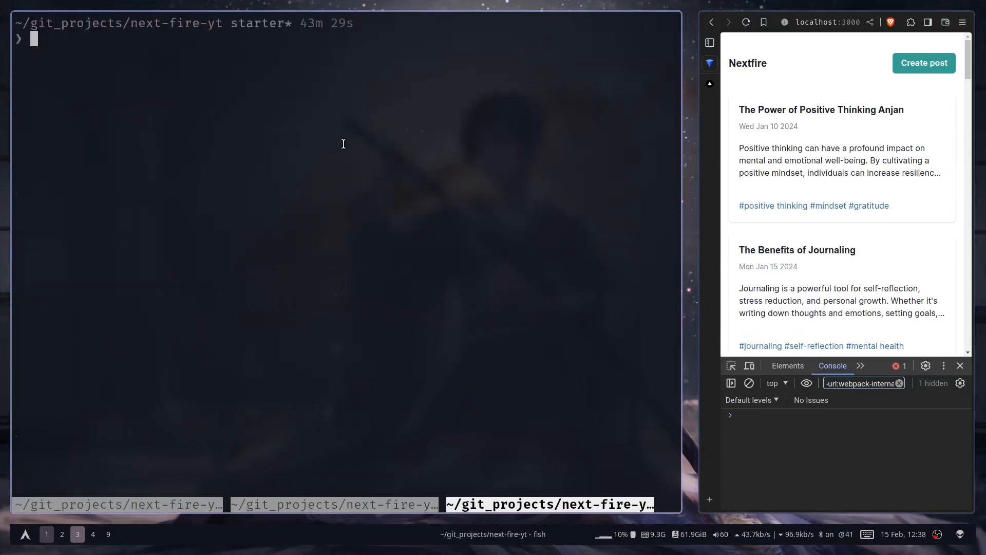
- Build and start the production server, then check the app in the browser
type("npm run dev")
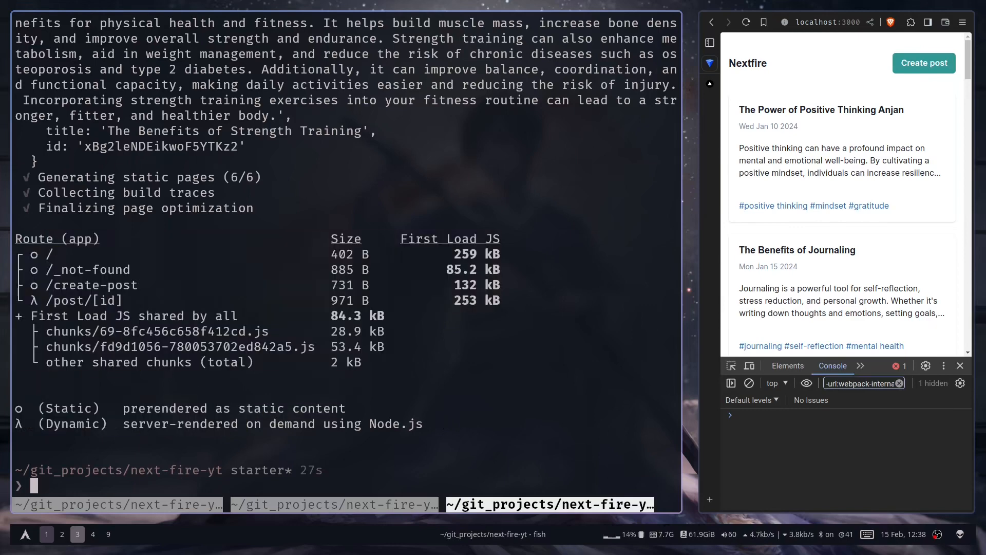
type("bond2team")
type("npm st")
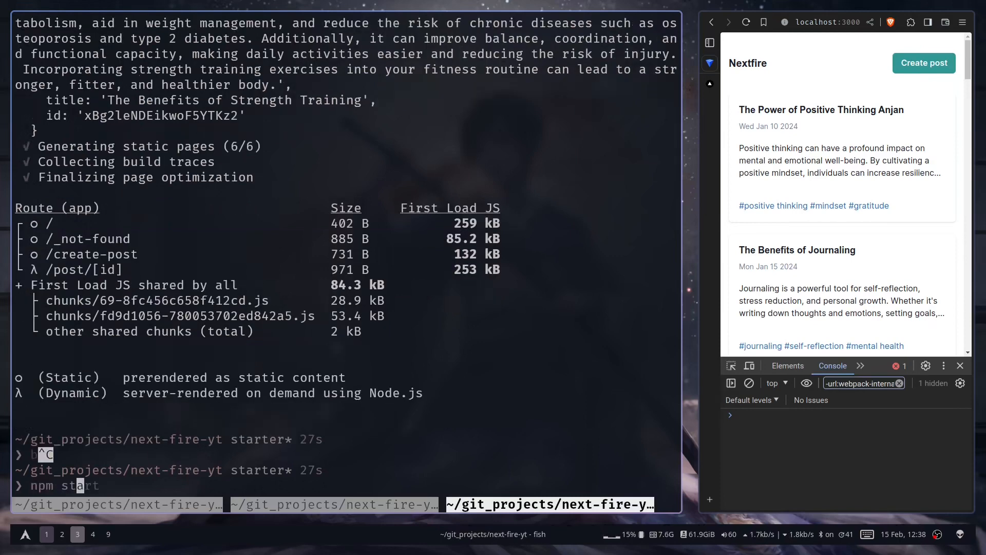
key("Return")
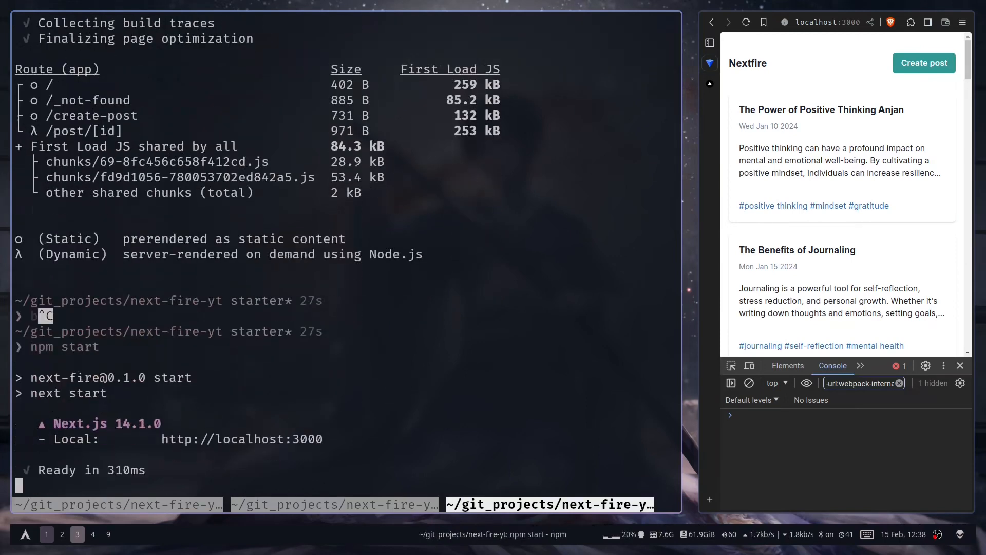
left_click(746, 21)
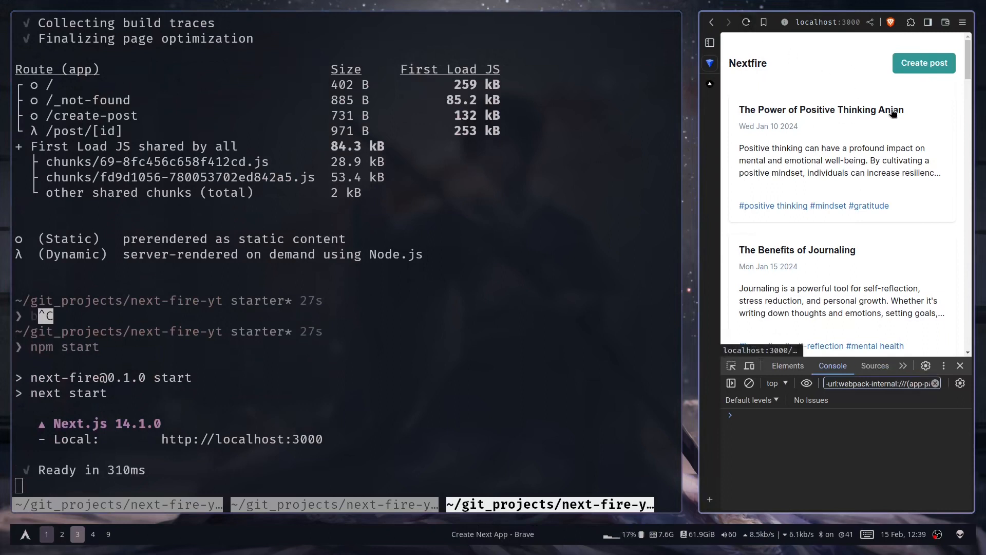
mouse_move(892, 112)
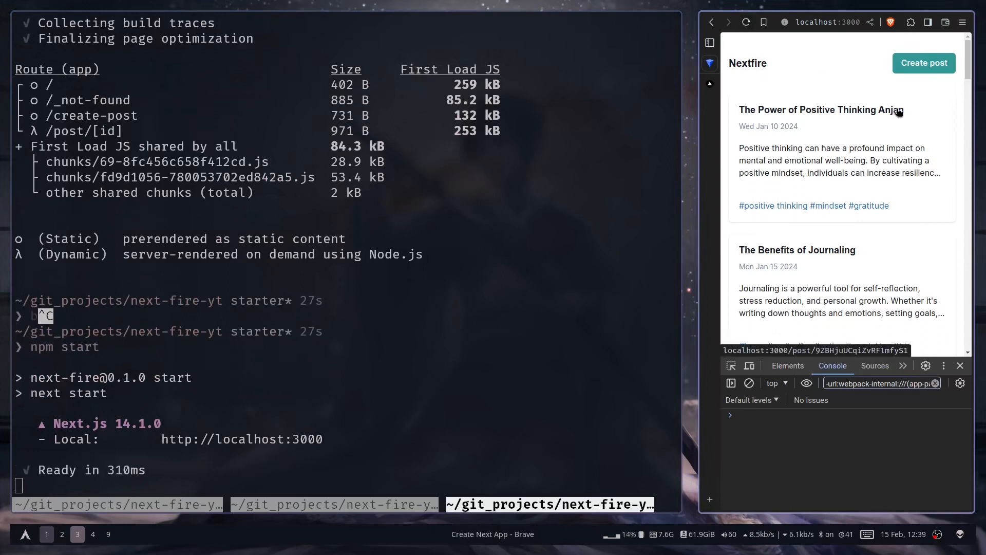
- Revert the title to 'Positive Thinking' in Firestore and reload; the card still ends 'Anjan'
left_click(62, 534)
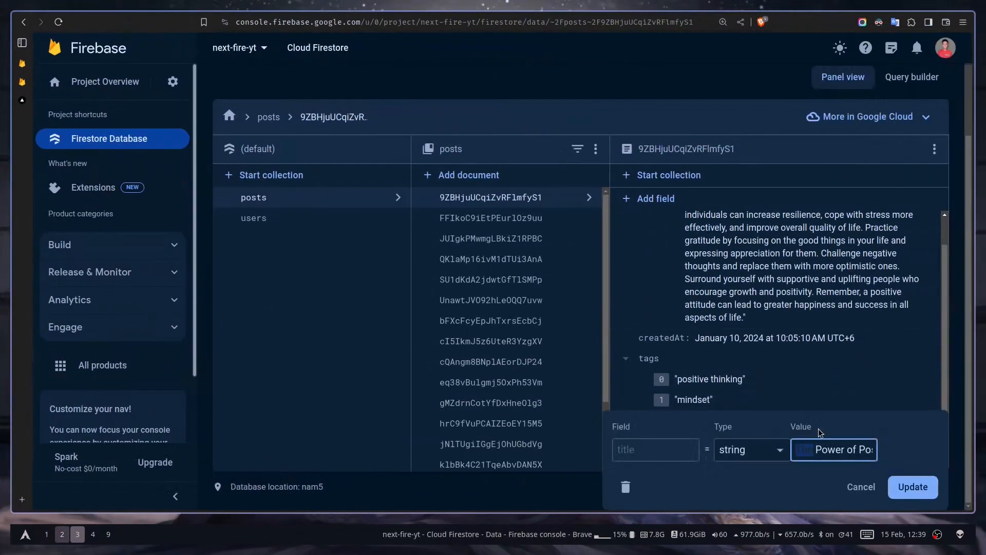
type("Positive Thinking")
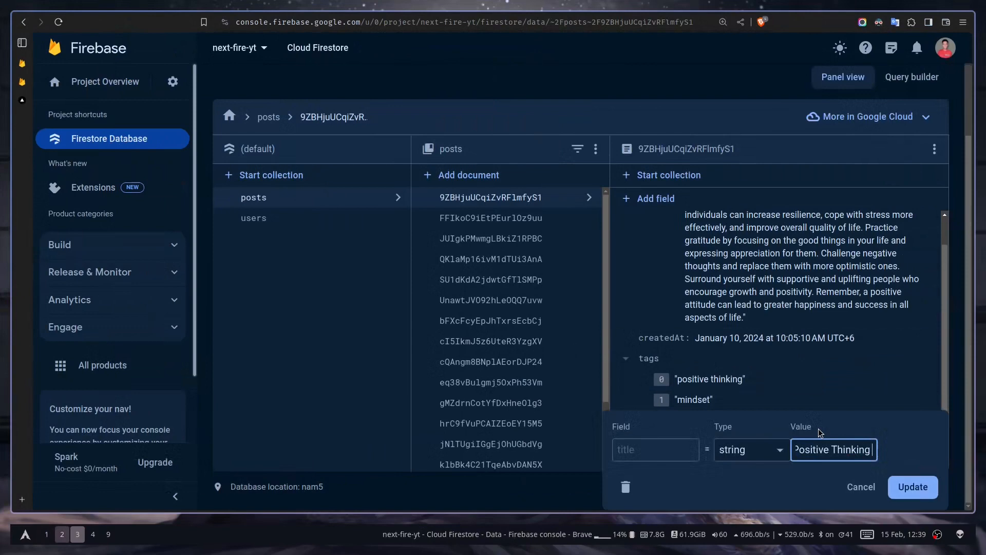
left_click(912, 487)
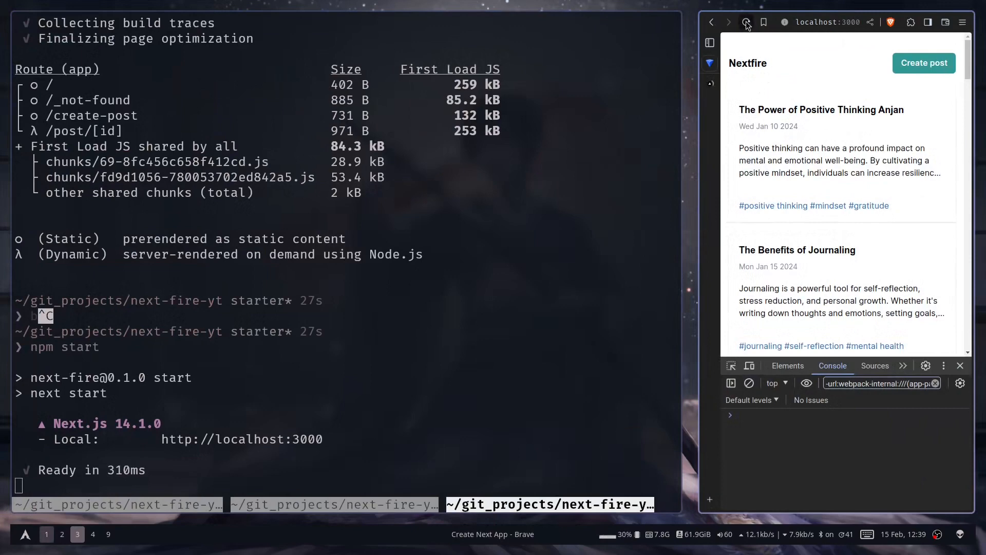
left_click(746, 22)
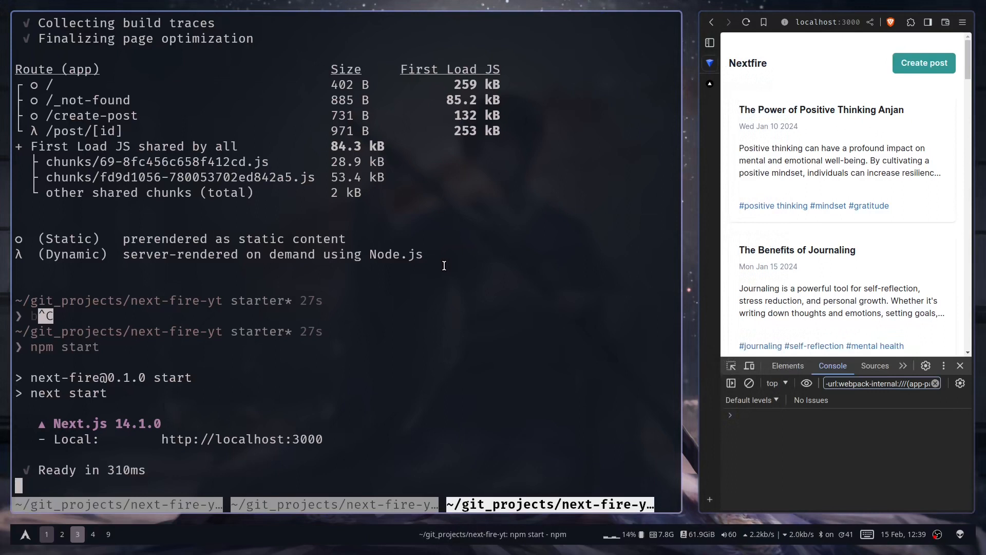
mouse_move(424, 210)
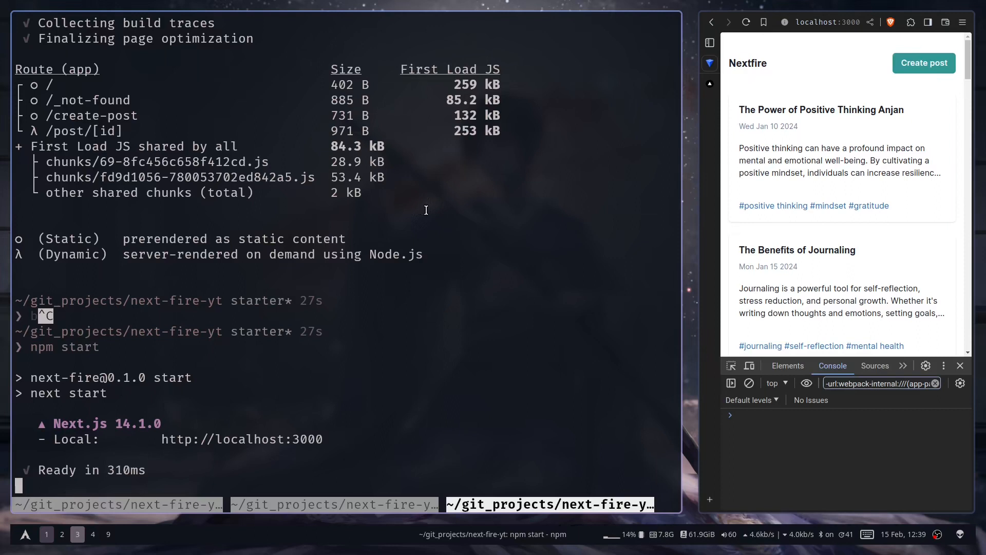
mouse_move(425, 210)
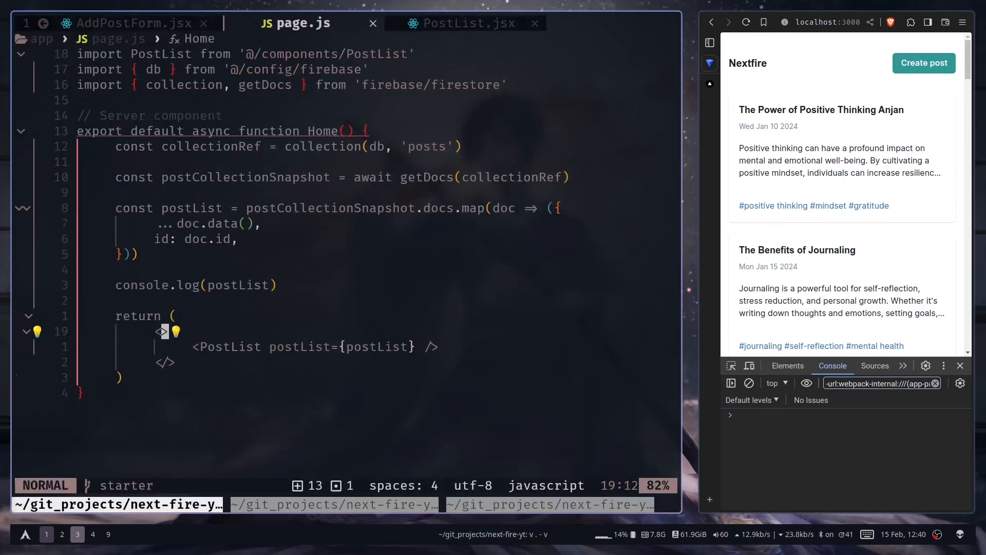
- Export const dynamic = 'force-dynamic' below the imports in page.js
key("gg")
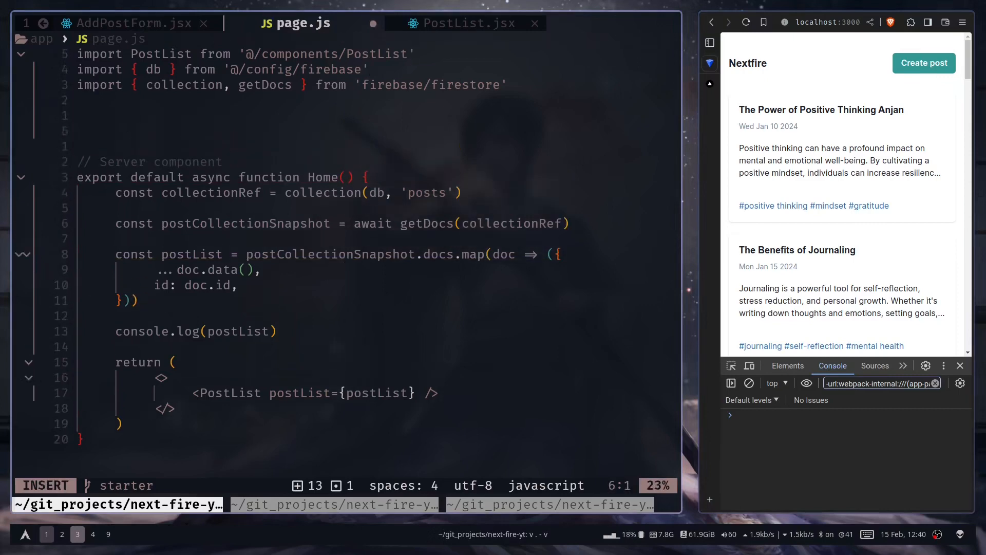
type("export const dy")
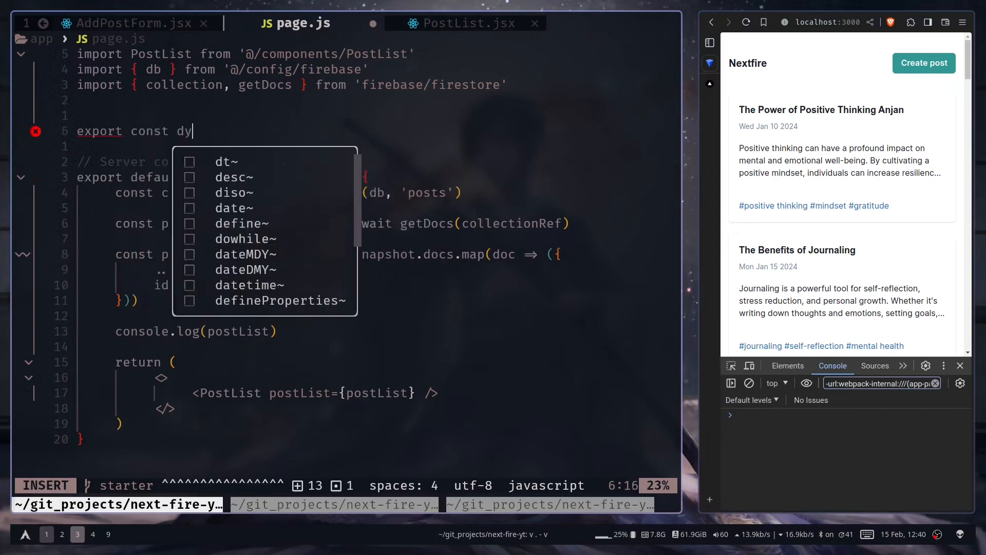
type("namic =")
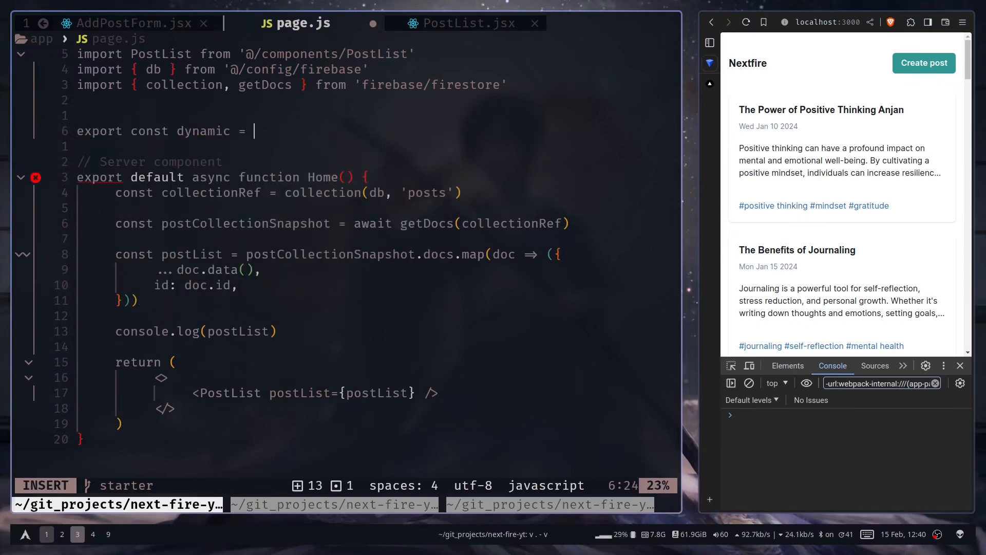
type("'forc'")
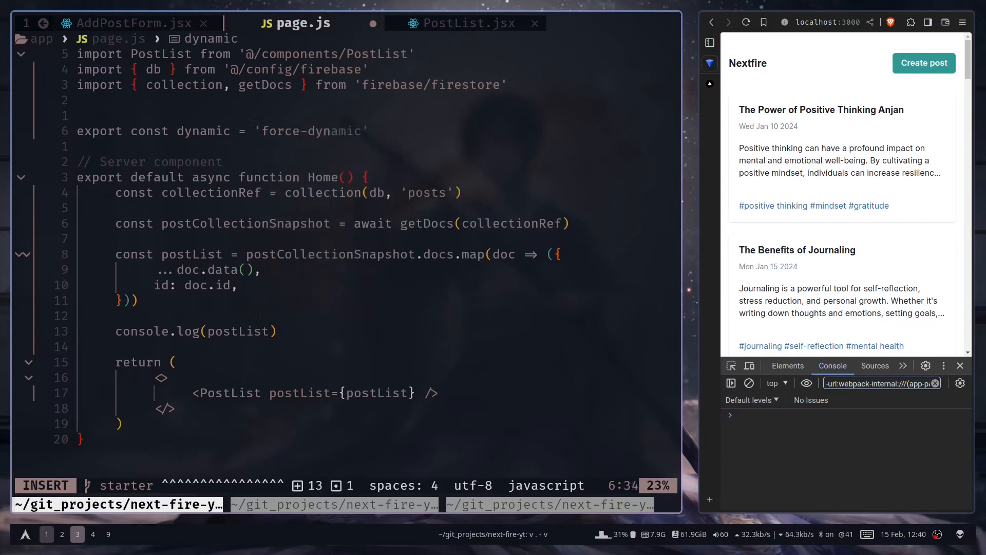
key("Escape")
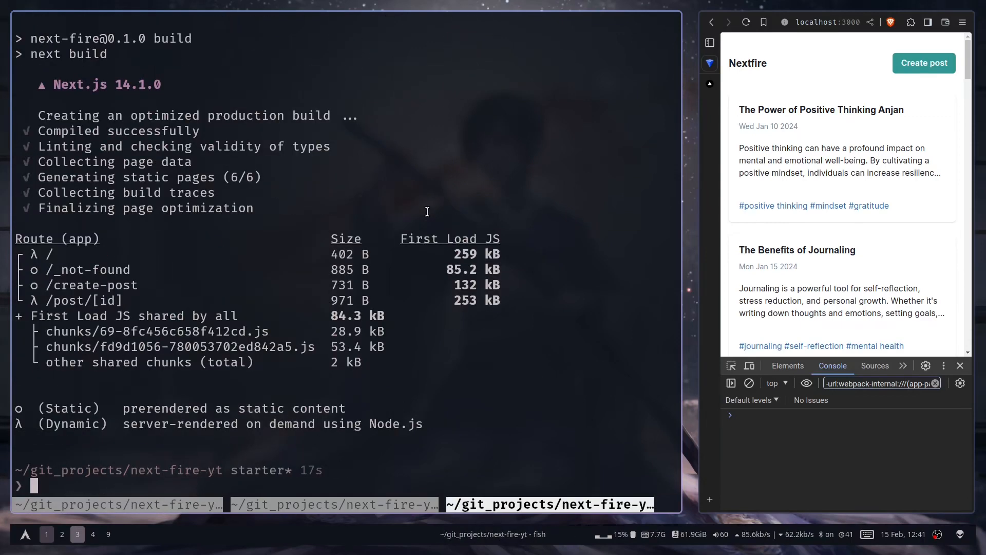
- Run npm start, view the logged posts, stop the server with Ctrl+C and start it again
type("npm start")
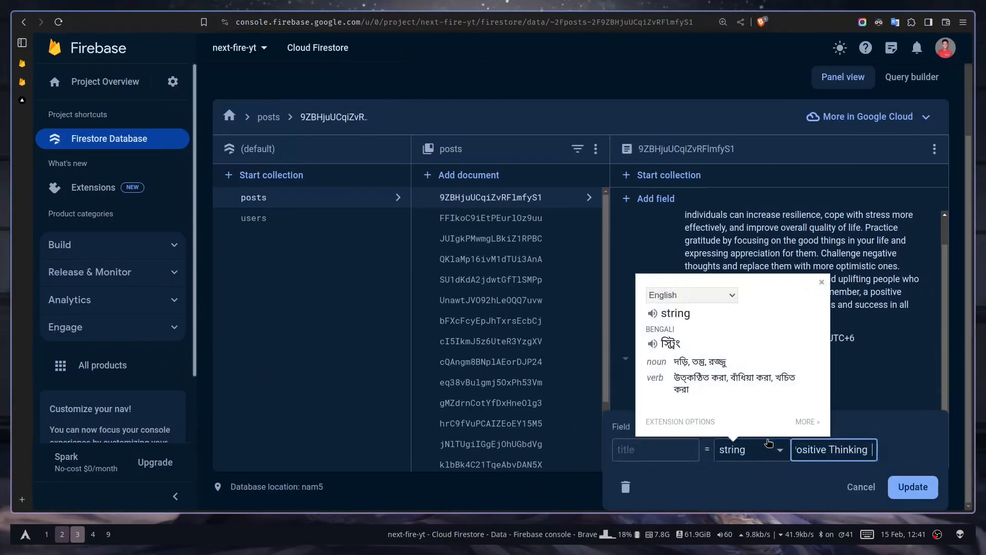
type("Anjan")
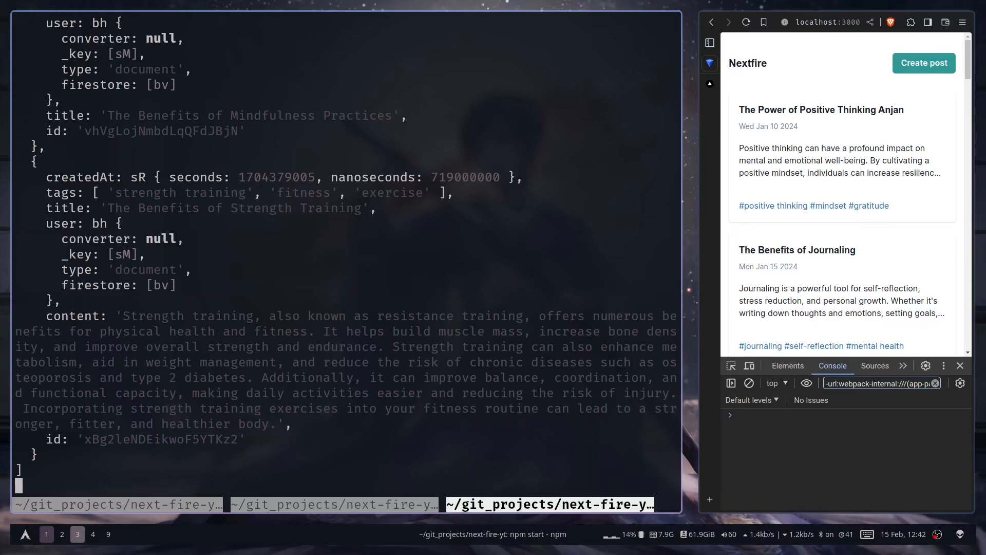
key("ctrl+c")
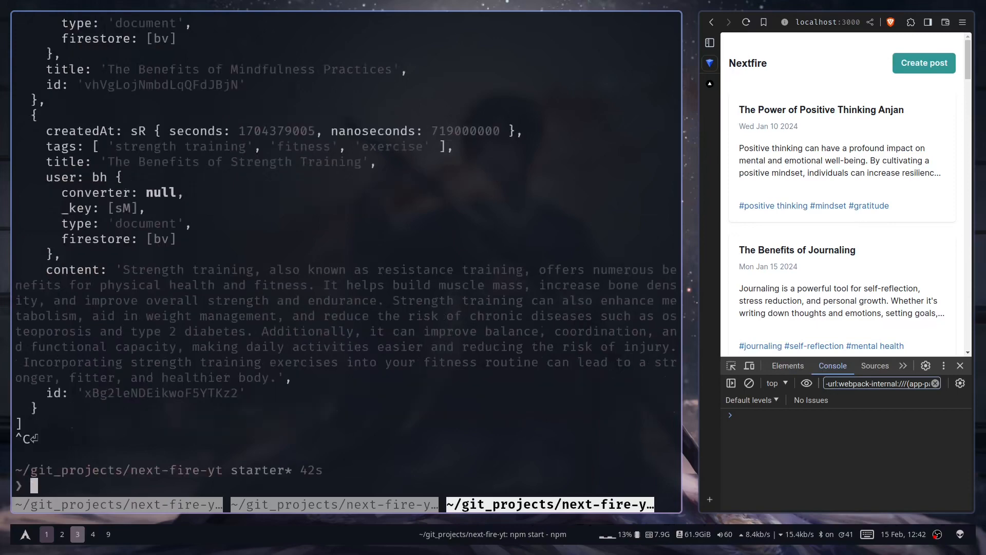
type("npm start")
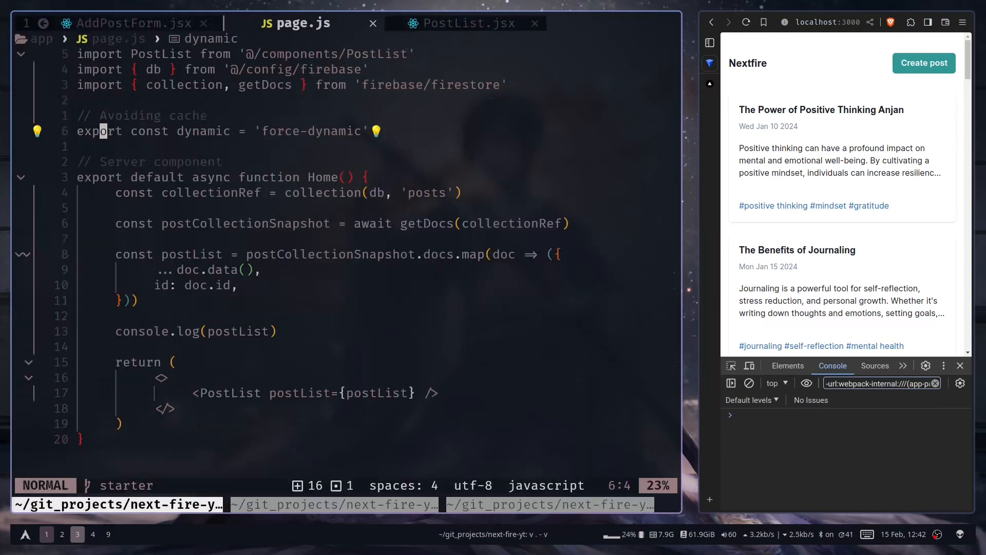
mouse_move(319, 173)
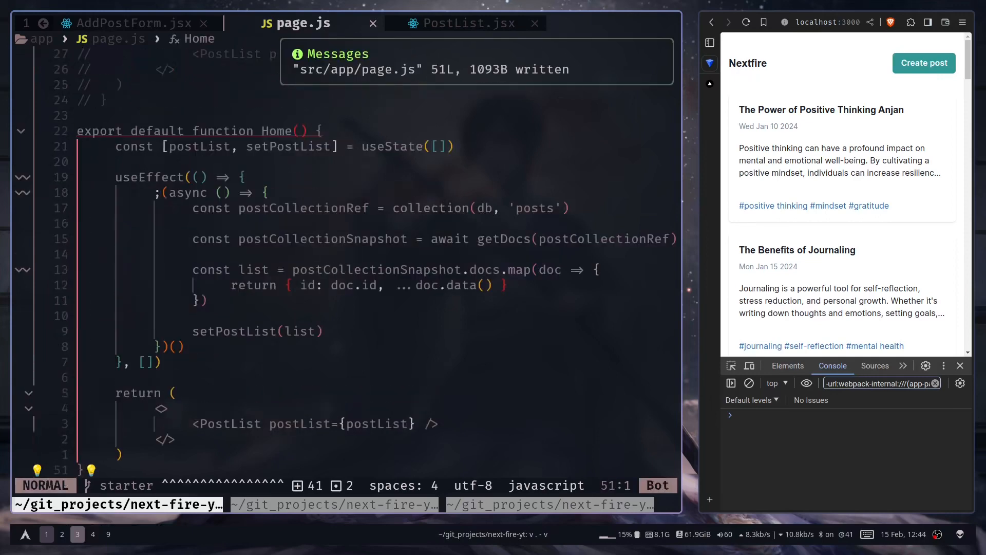
- Add 'use client' at the top of page.js for the client-component Home
key("gg")
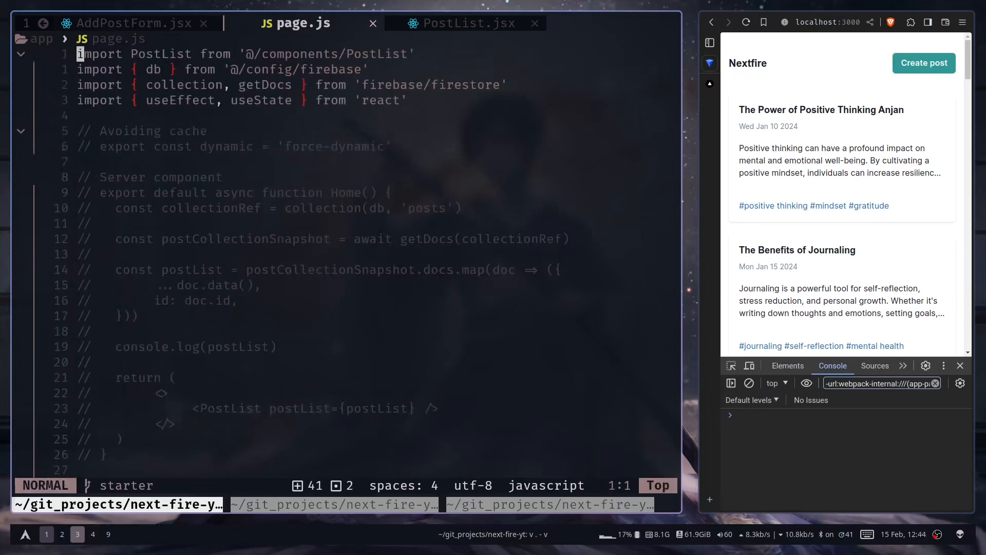
type("'use client'")
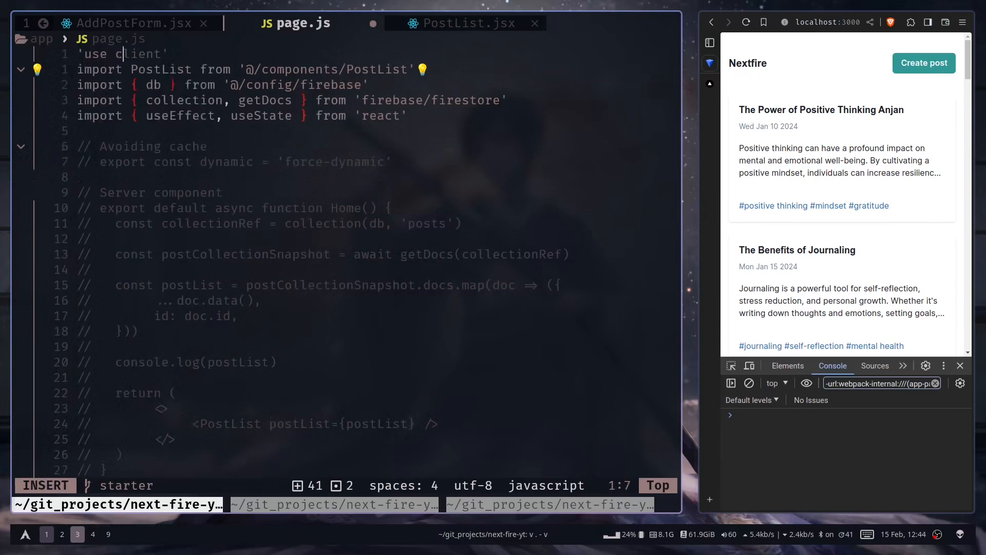
key("Escape")
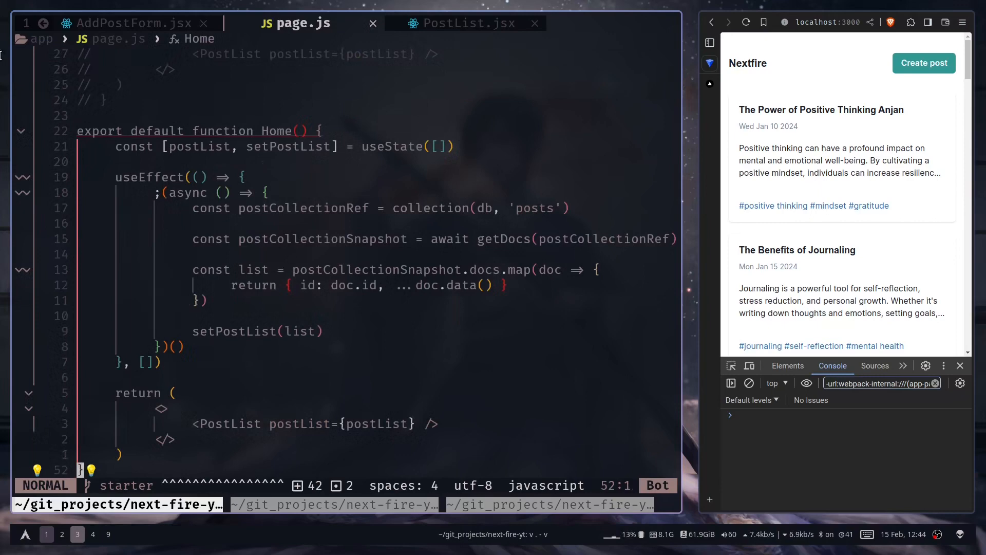
- Reload the browser to check the client-fetched posts; it shows 'Post not found'
left_click(427, 162)
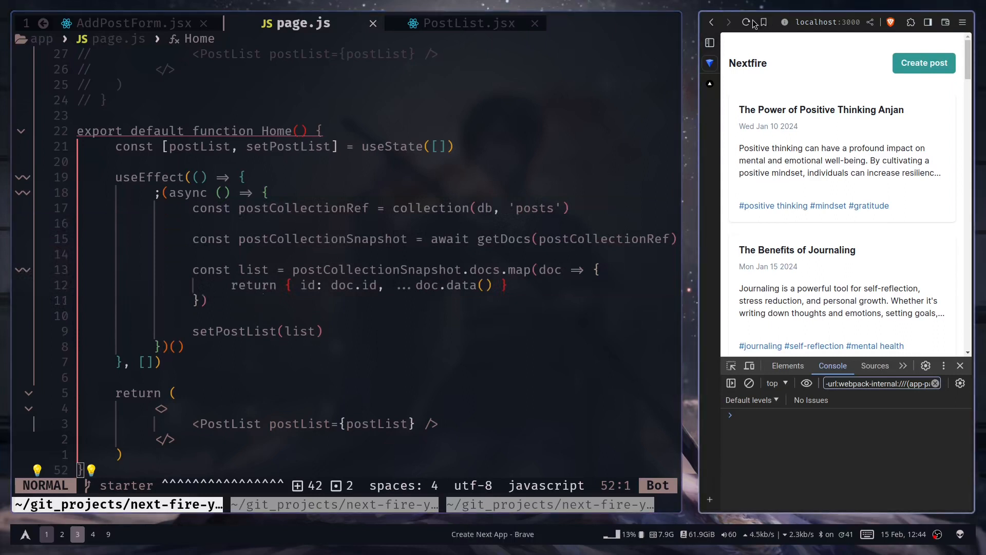
left_click(748, 21)
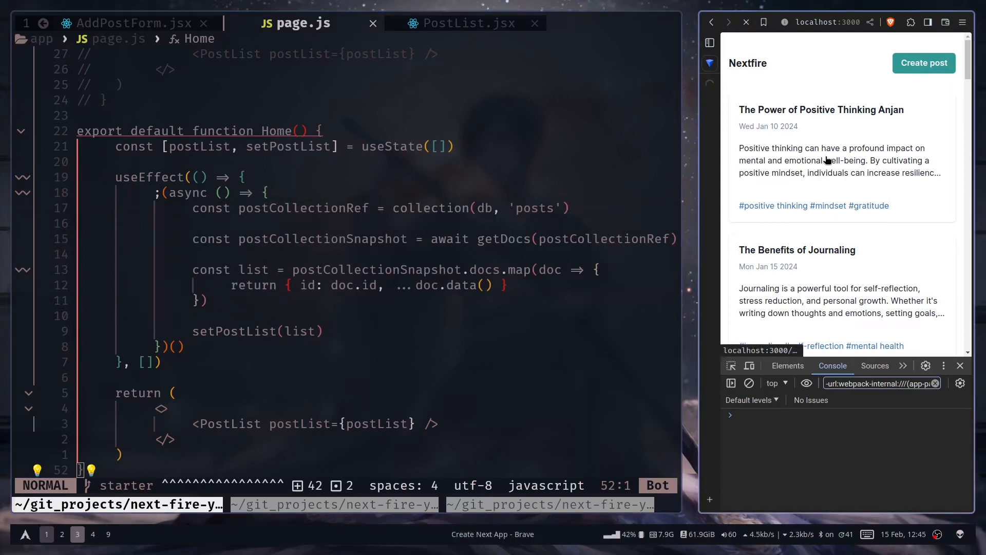
scroll("down", 3)
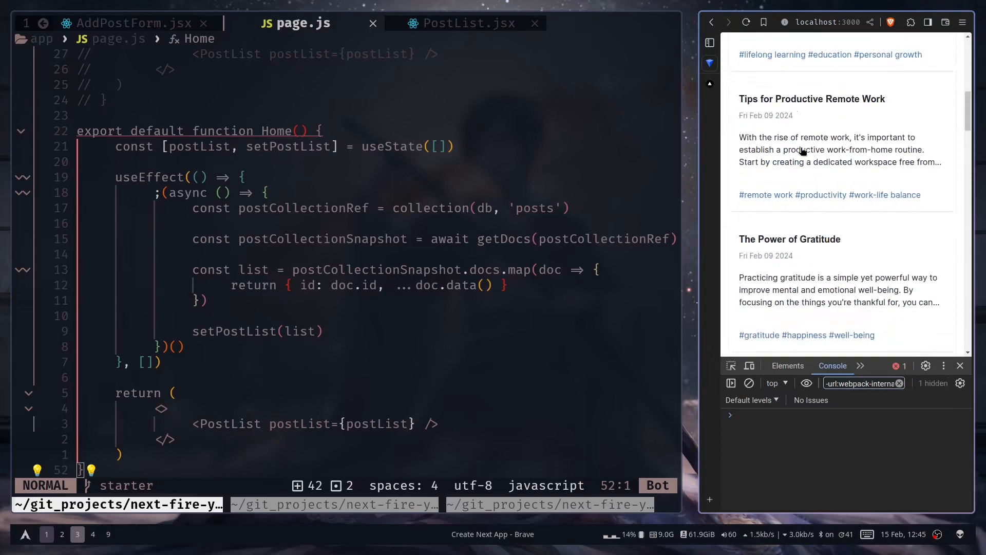
scroll("up", 3)
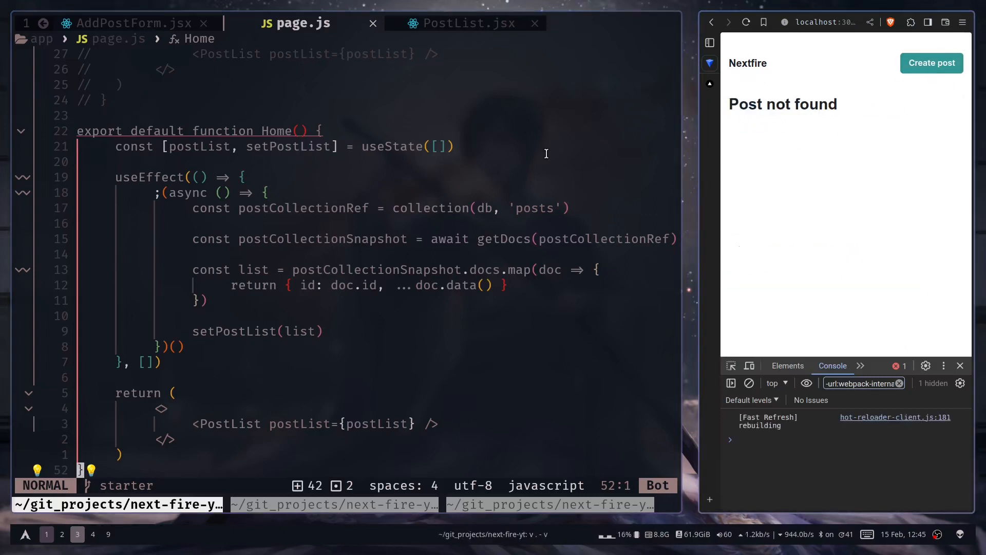
mouse_move(444, 217)
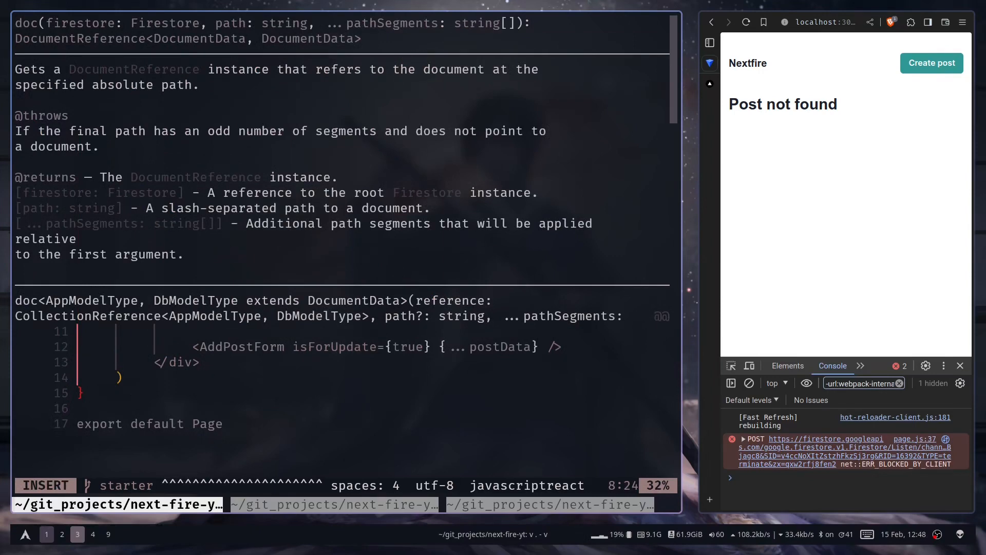
- Build the doc reference to 'posts' by id and start a getDoc(docRef) fetch
key("Escape")
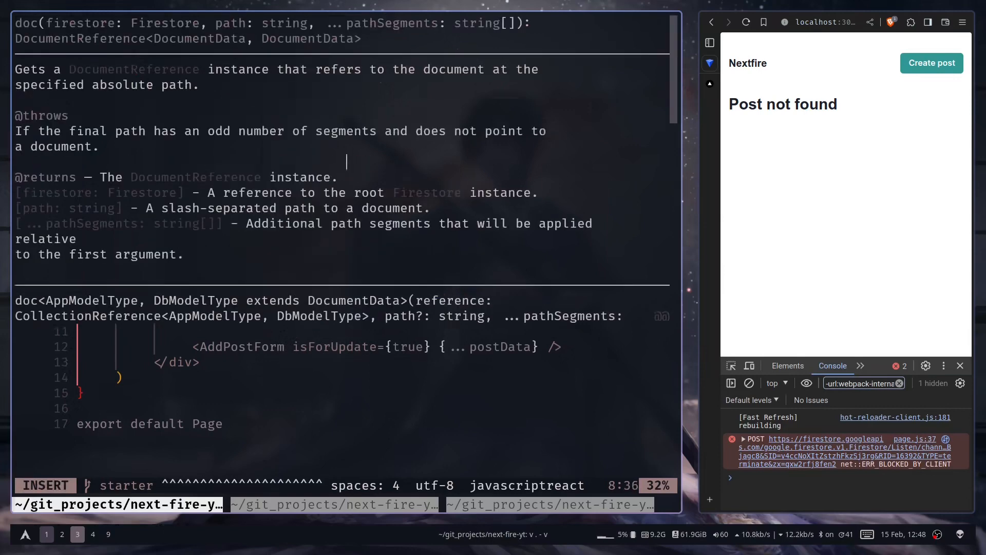
type("id)")
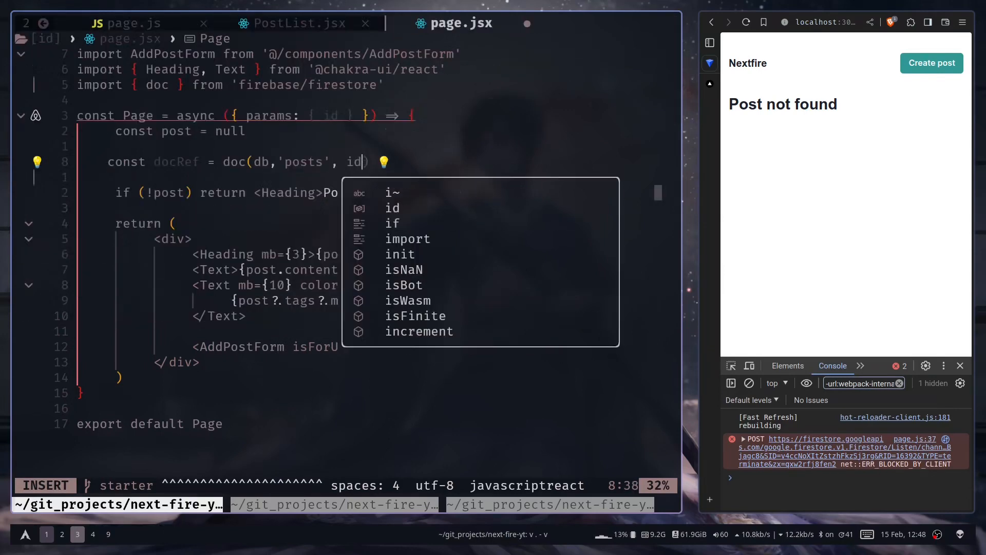
key("Escape")
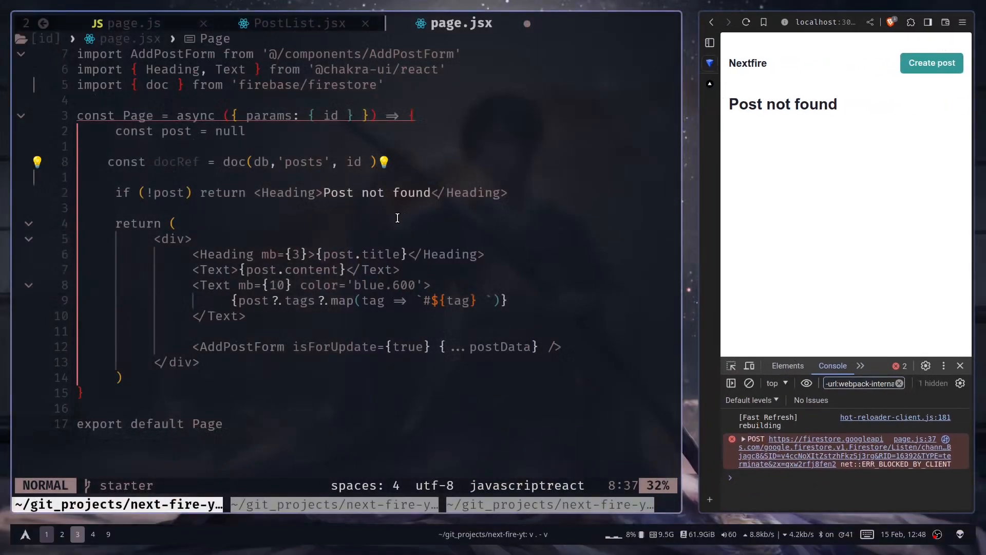
left_click(149, 161)
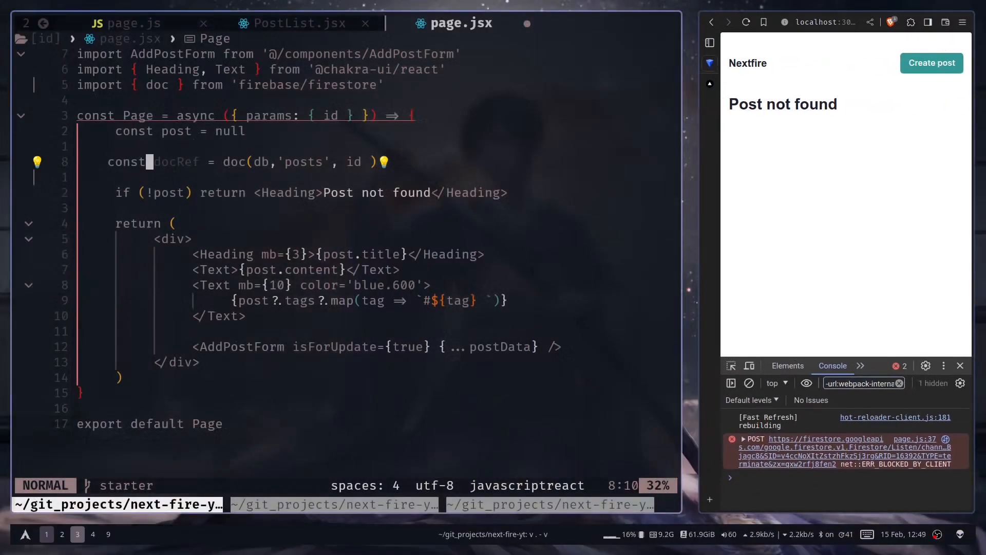
type("getDoc(docRef).then((doc) => {")
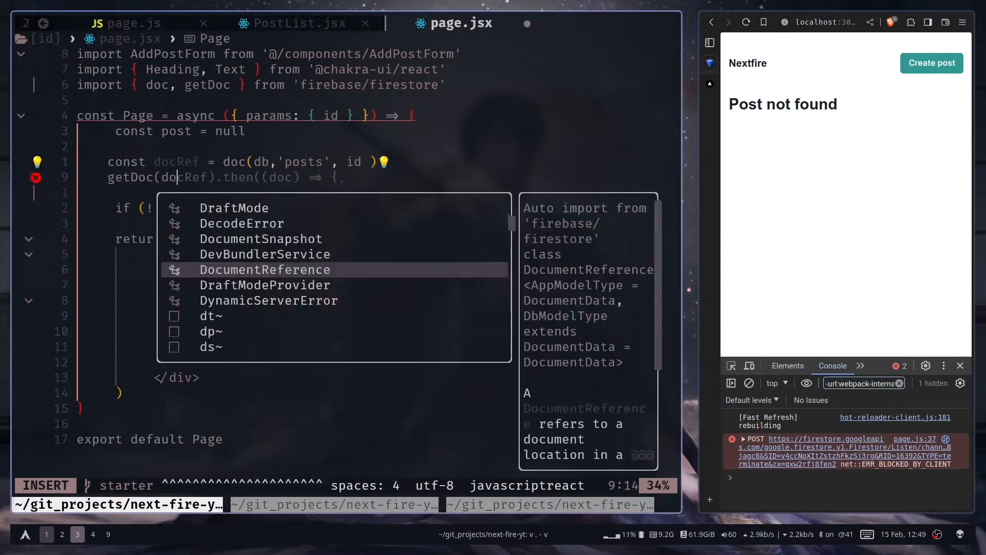
key("Escape")
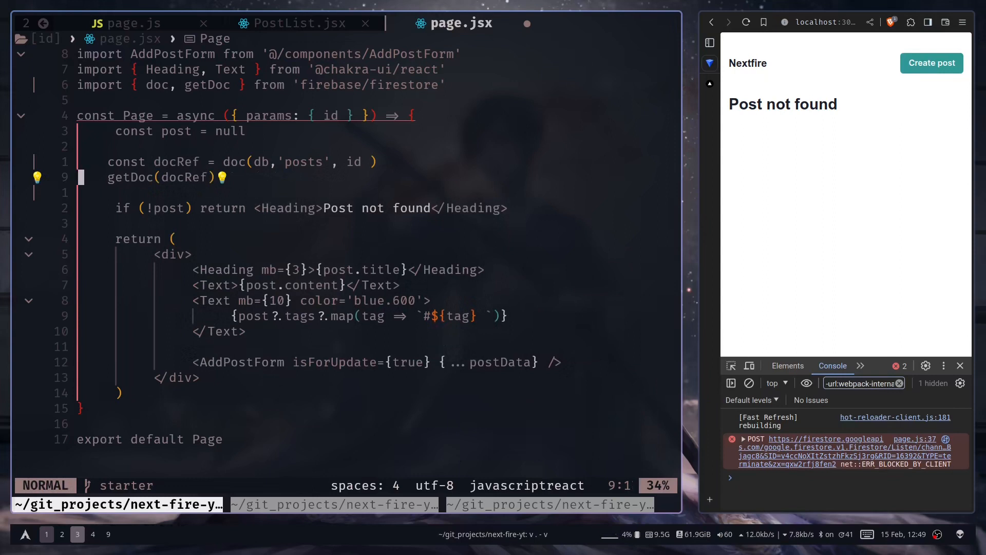
- Await getDoc into docSnap and log docSnap.exists() instead of reading data()
type("const docS")
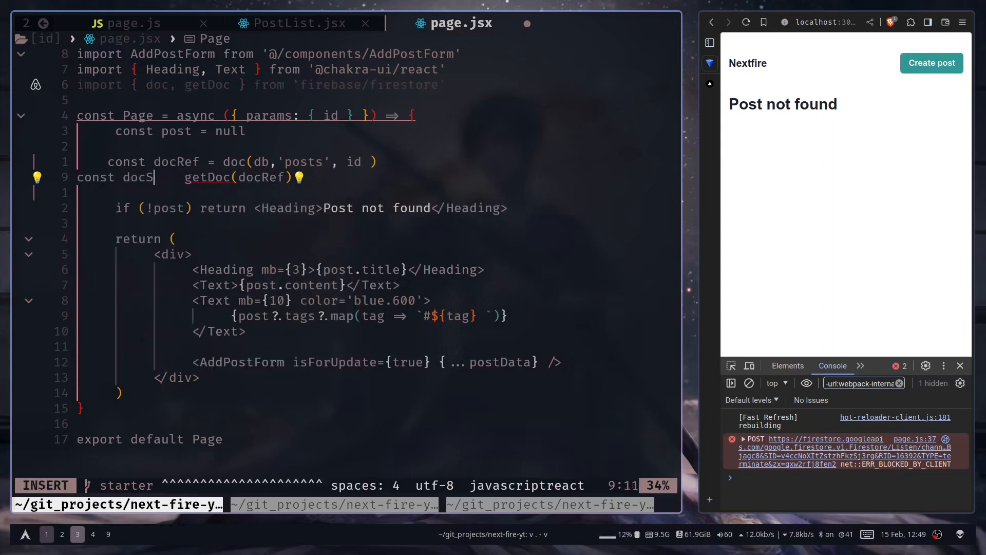
type("nap = await")
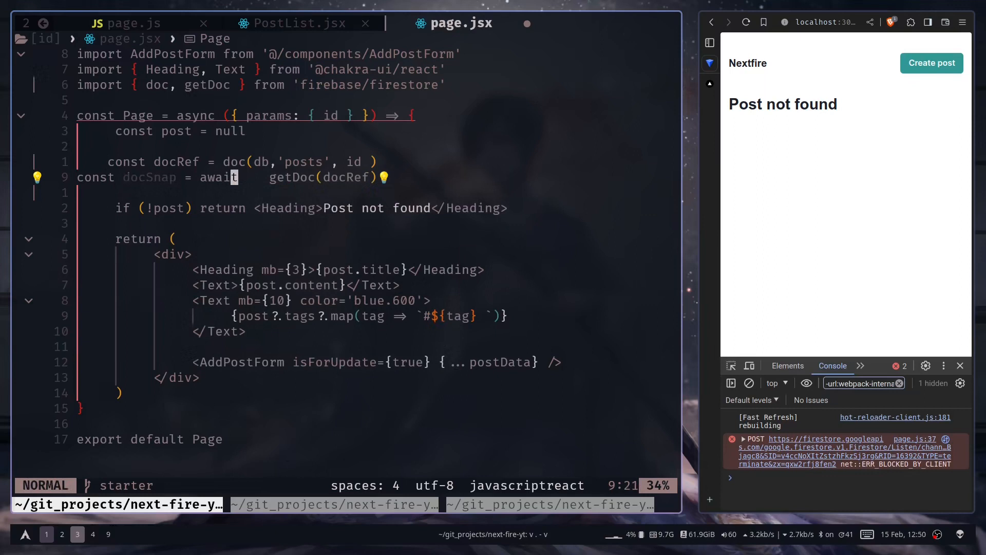
type("const post = docSnap.data()")
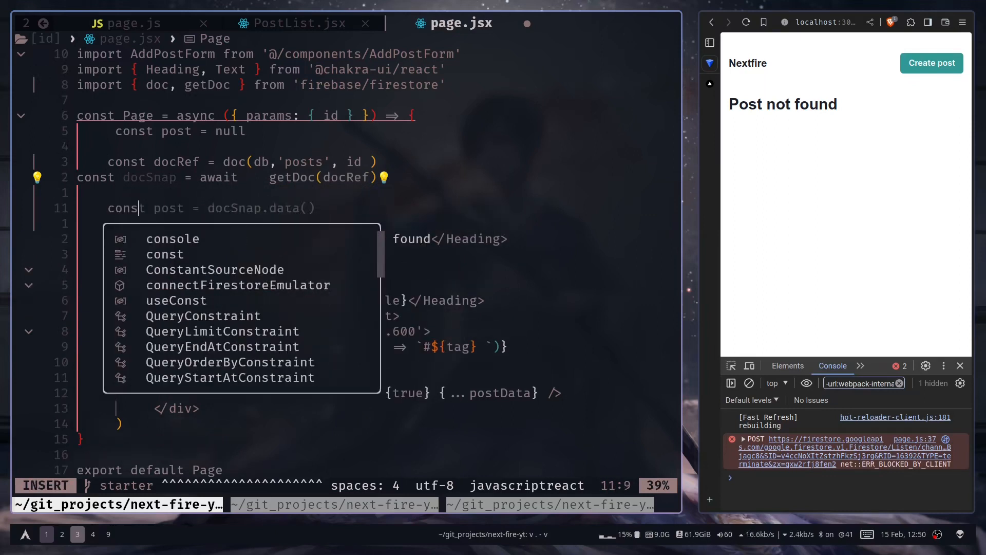
key("Escape")
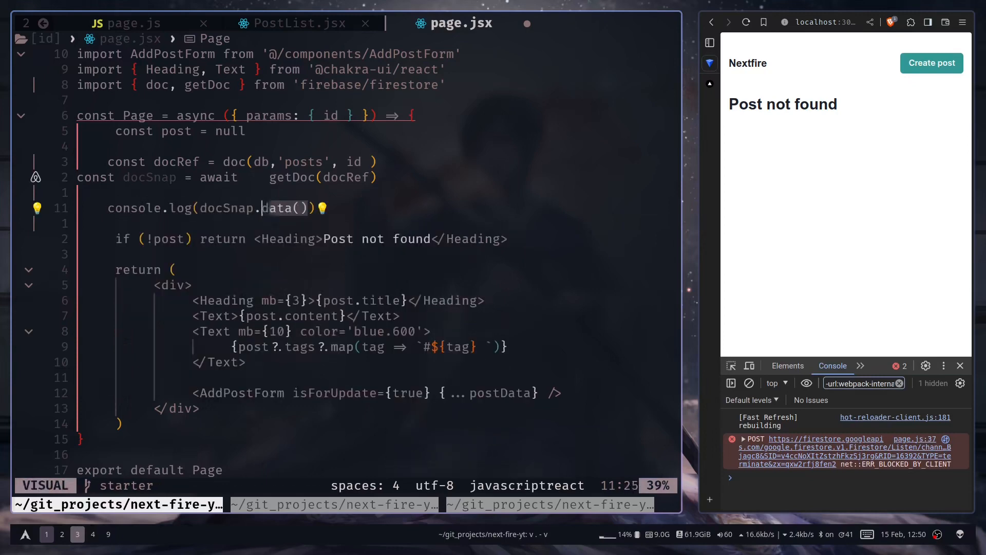
type("exists")
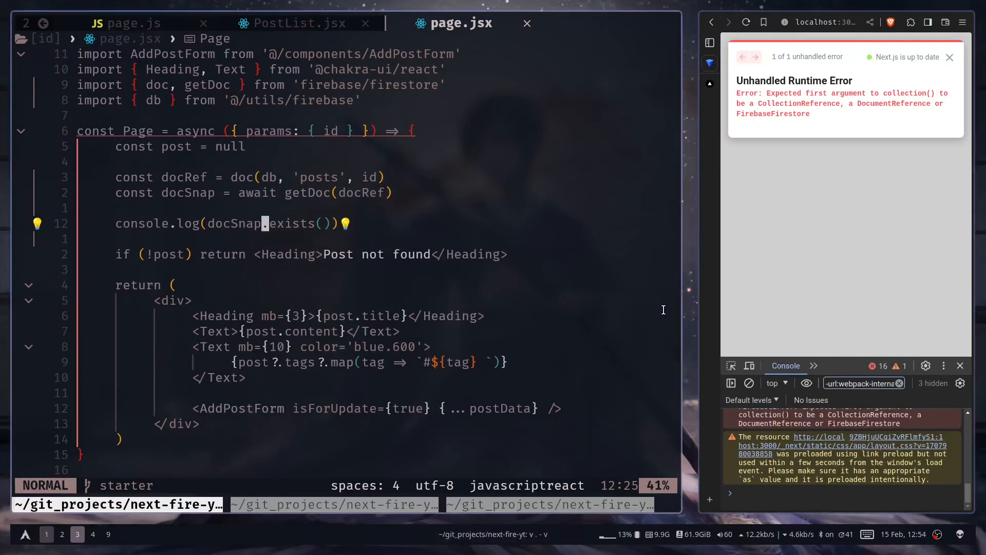
mouse_move(810, 92)
type("config")
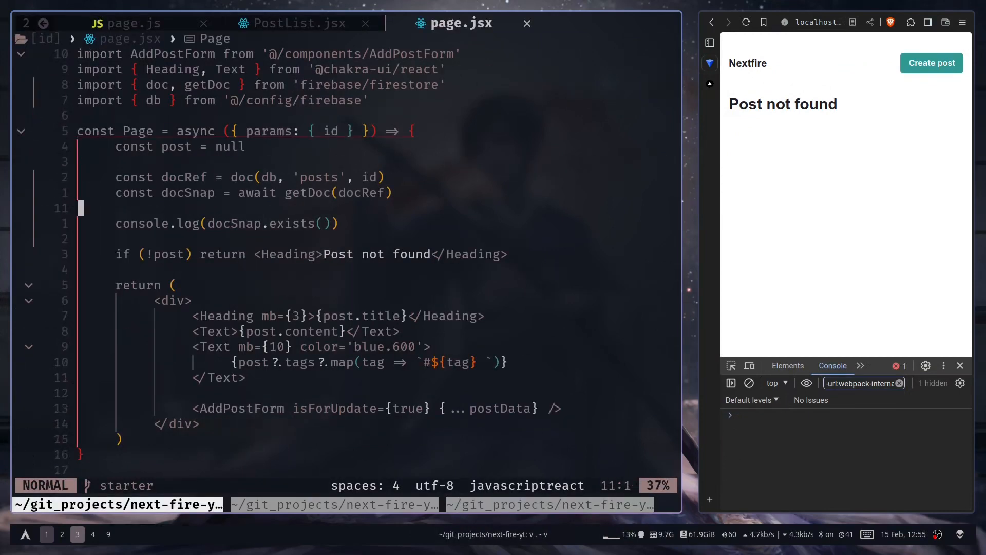
- Add the if (docSnap.exists()) guard that fills post with its id and data
type("if (docSnap.exists()) {")
type("post = { id: docSnap.id, ...docSnap.data() ")
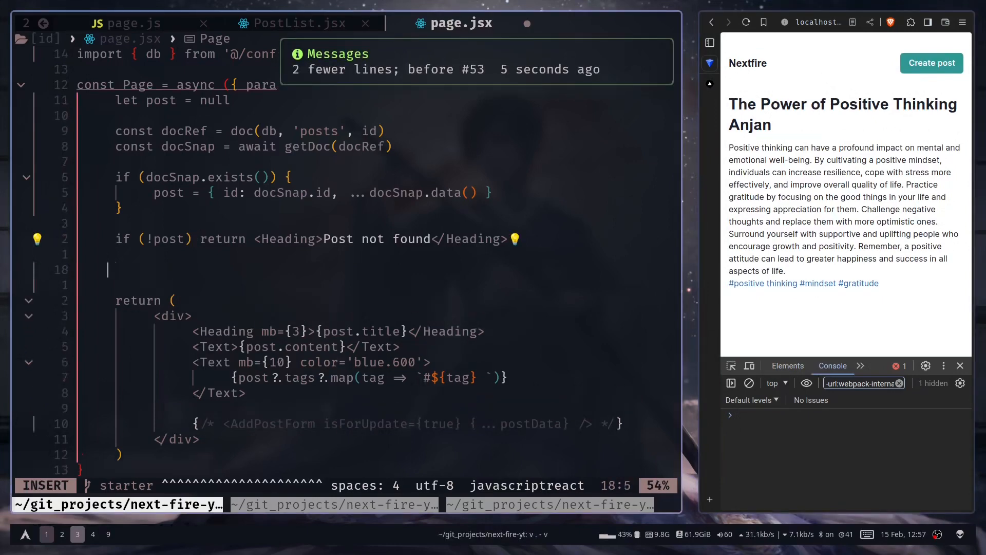
- Log post, fetch the author's user doc, and set post.user = userSnap.data() when it exists
type("console.log(post)")
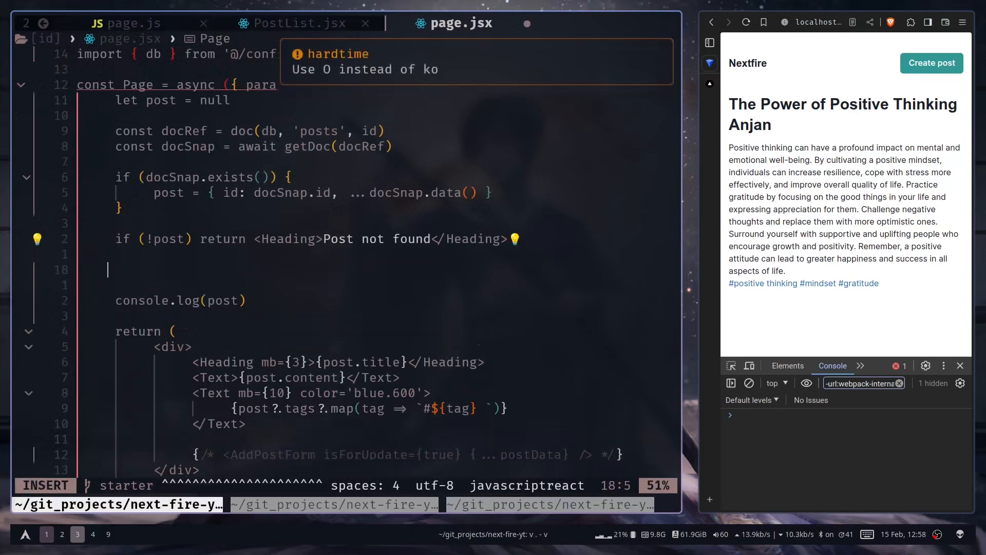
type("const userData = {")
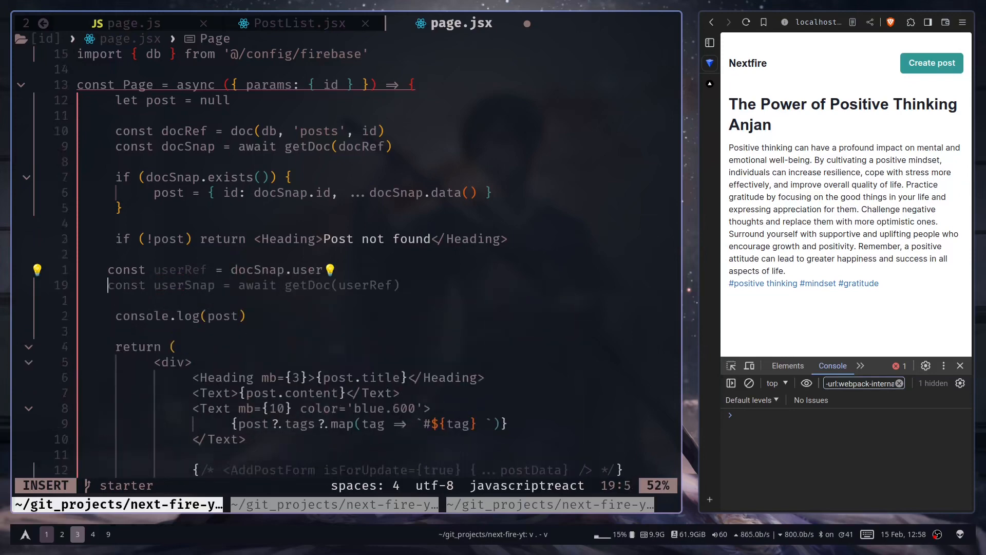
key("Return")
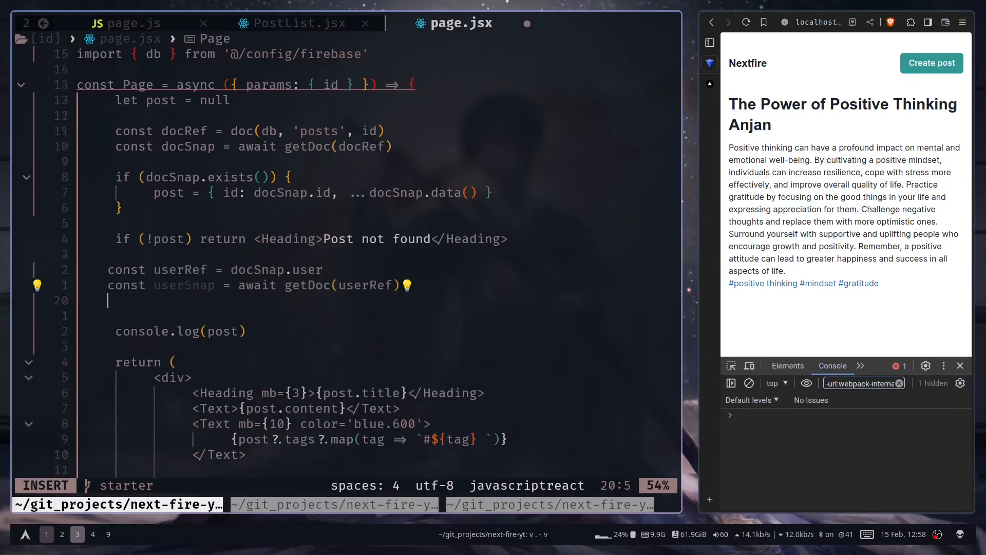
type("if (userSnap.exists()) {")
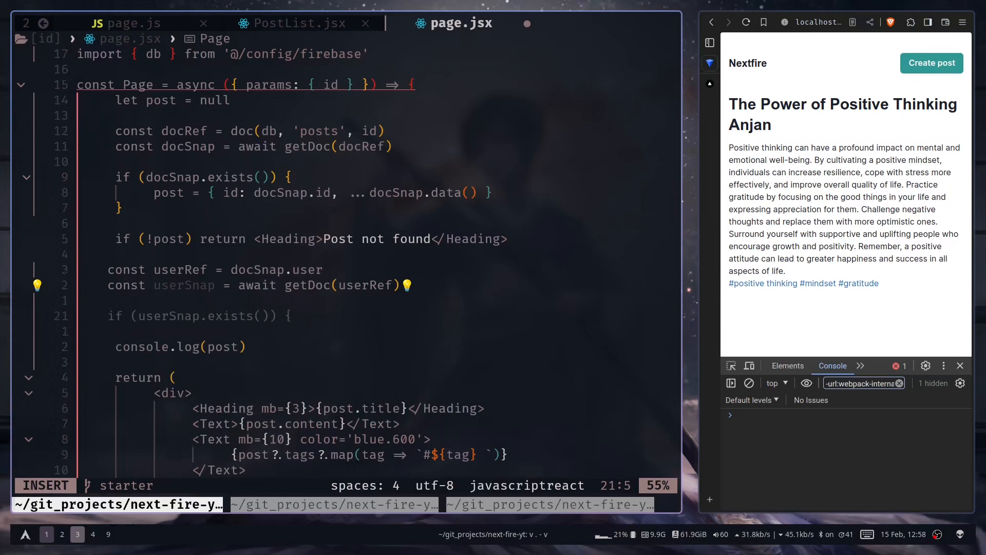
type("post.user = userSnap.data()")
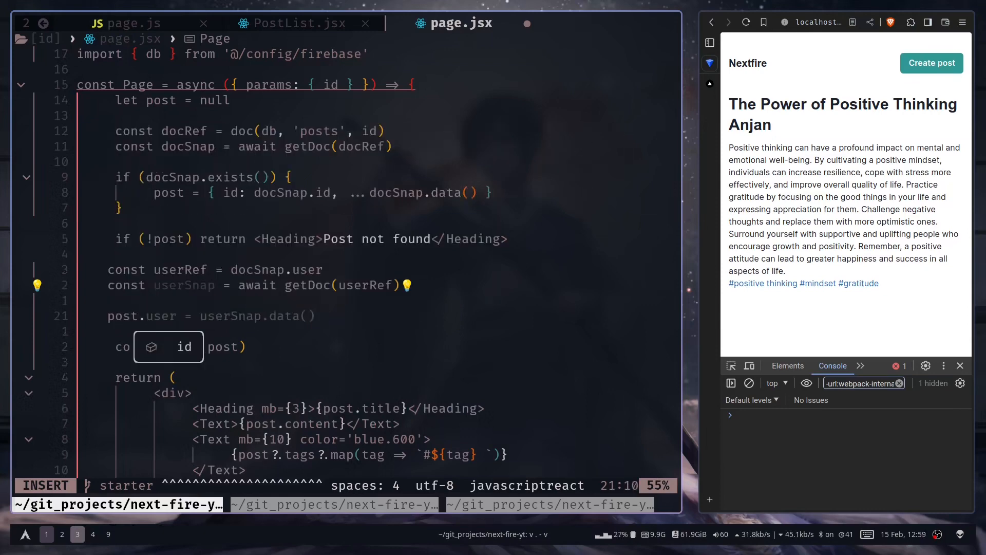